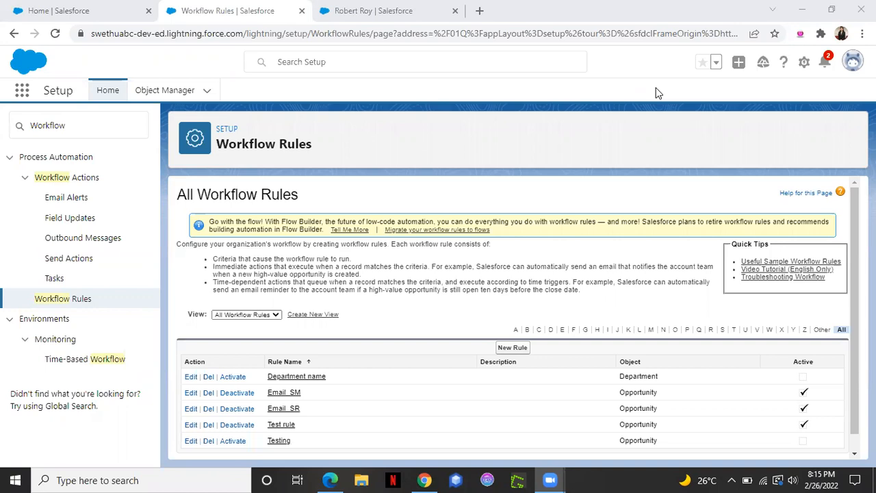
mouse_move(682, 321)
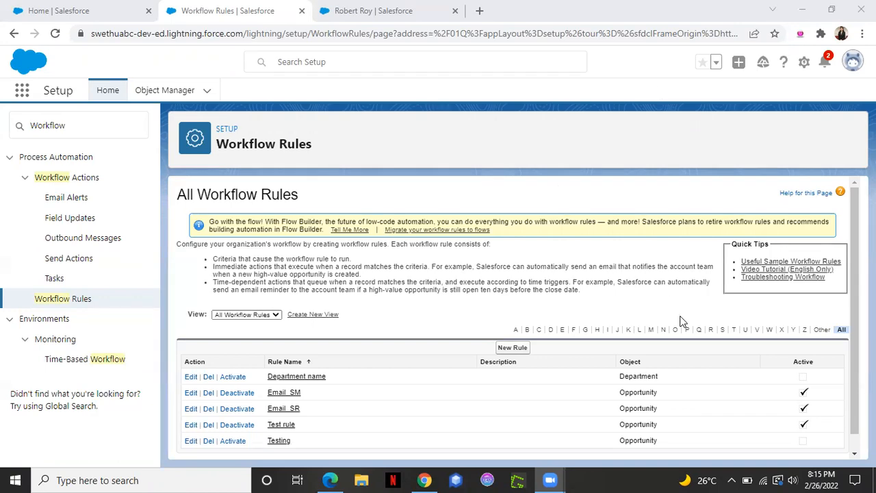
mouse_move(577, 352)
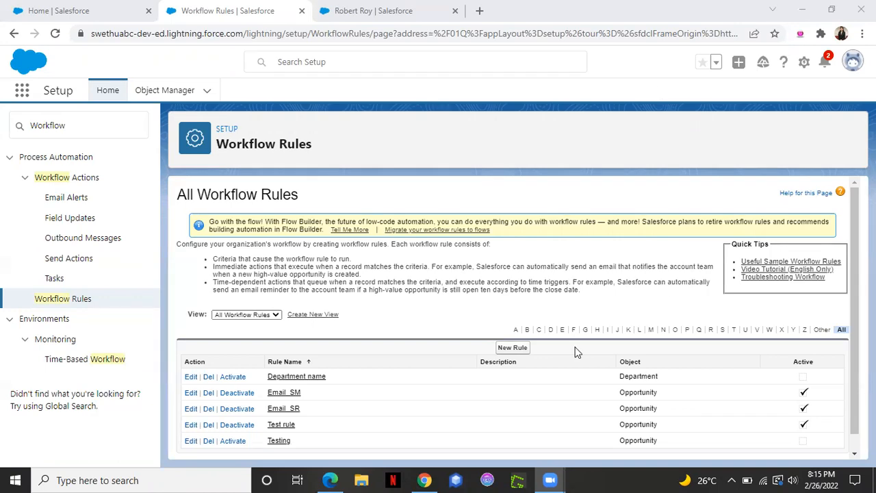
mouse_move(370, 193)
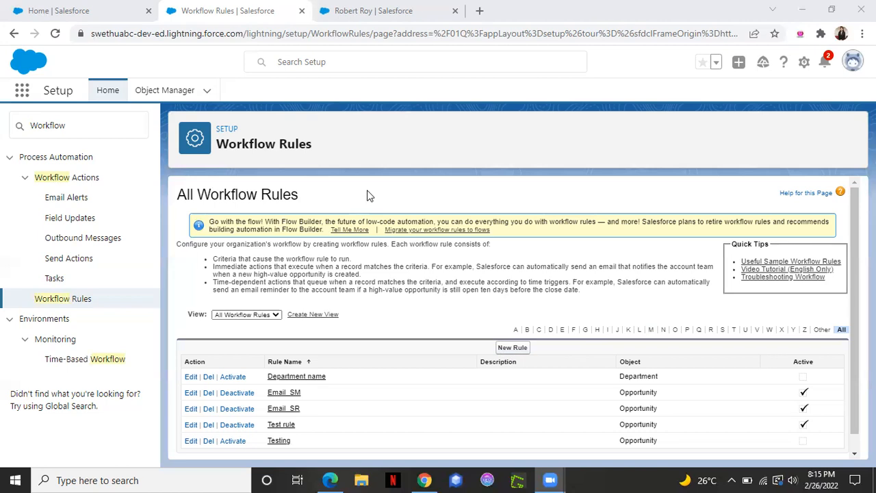
left_click(366, 10)
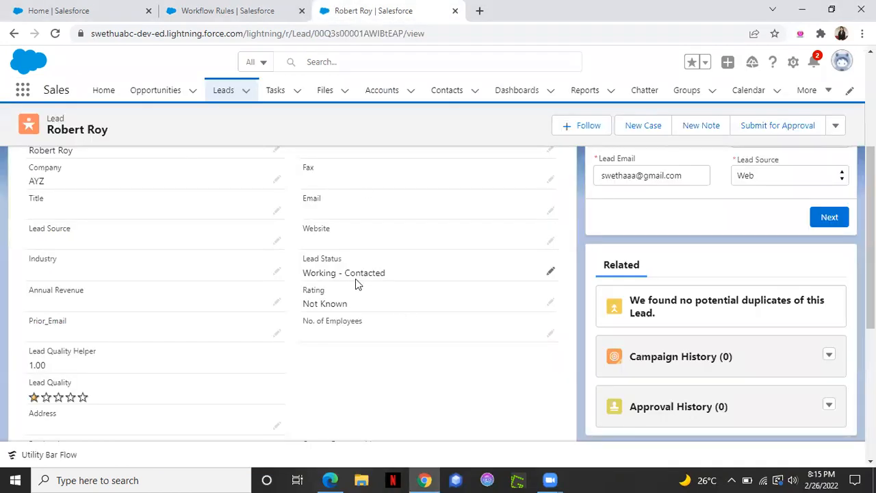
mouse_move(386, 285)
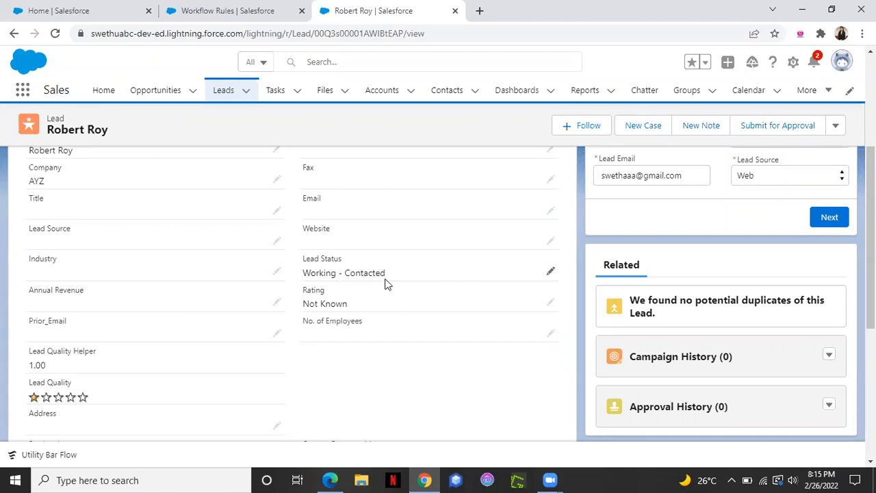
mouse_move(468, 317)
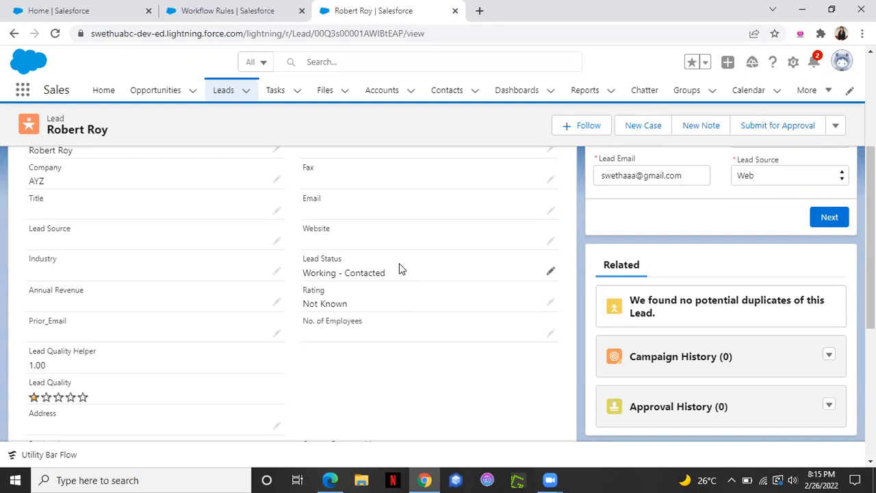
mouse_move(370, 342)
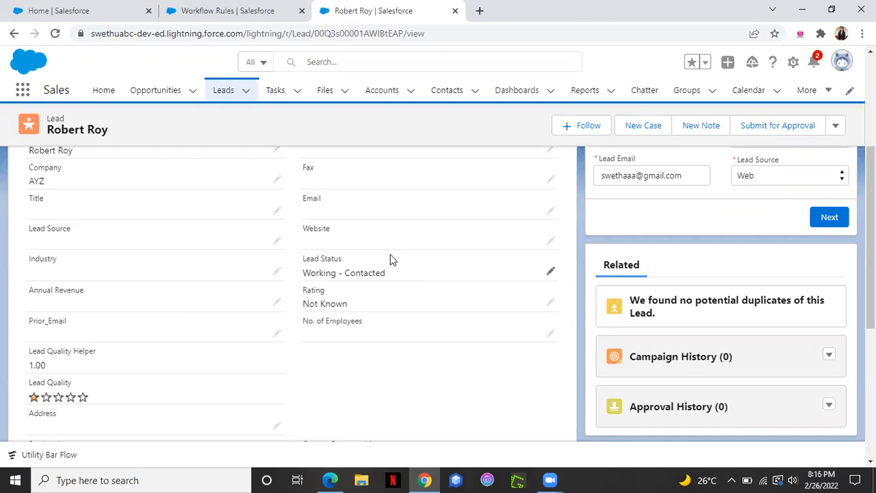
Start a new rule, continuing with classic Workflow Rules instead of Flow Builder
left_click(233, 11)
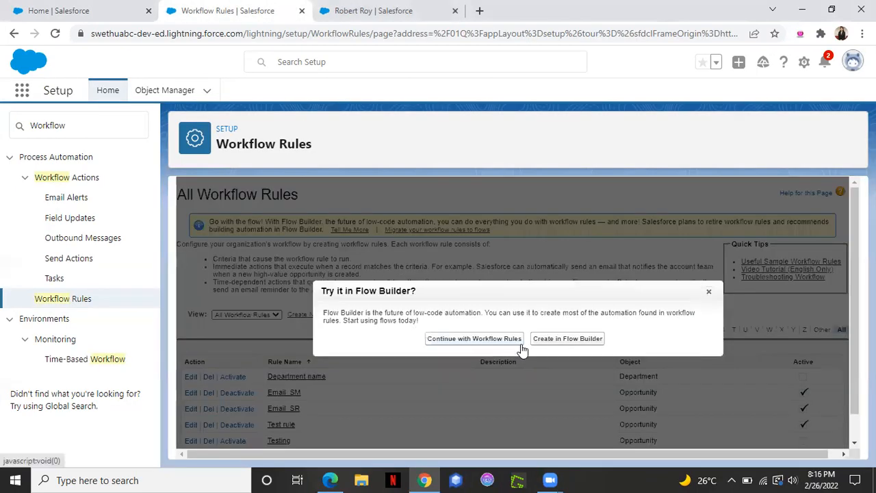
mouse_move(714, 284)
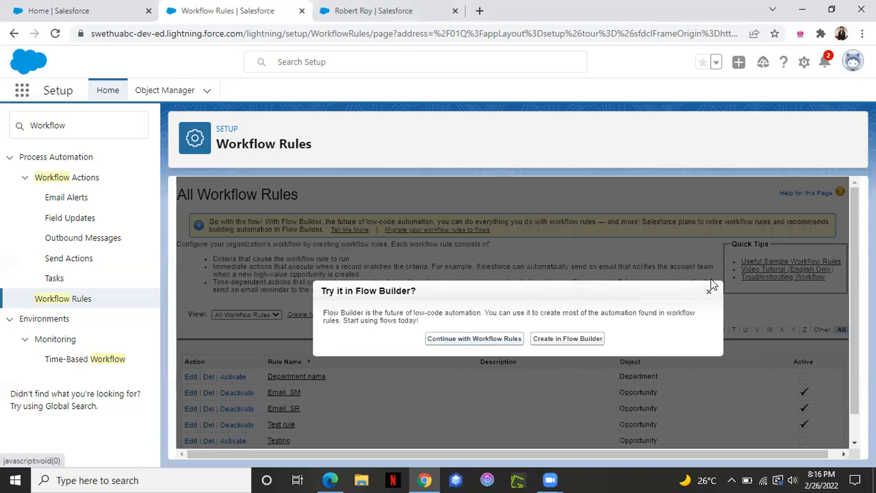
left_click(712, 287)
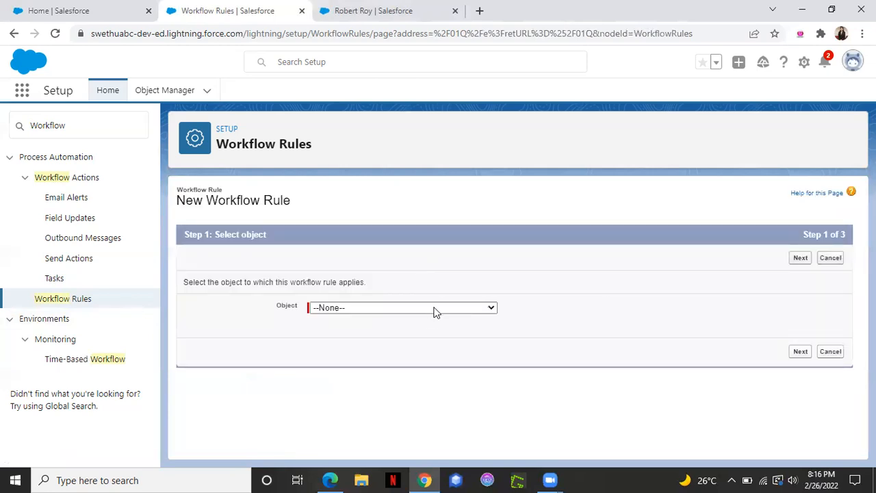
mouse_move(426, 286)
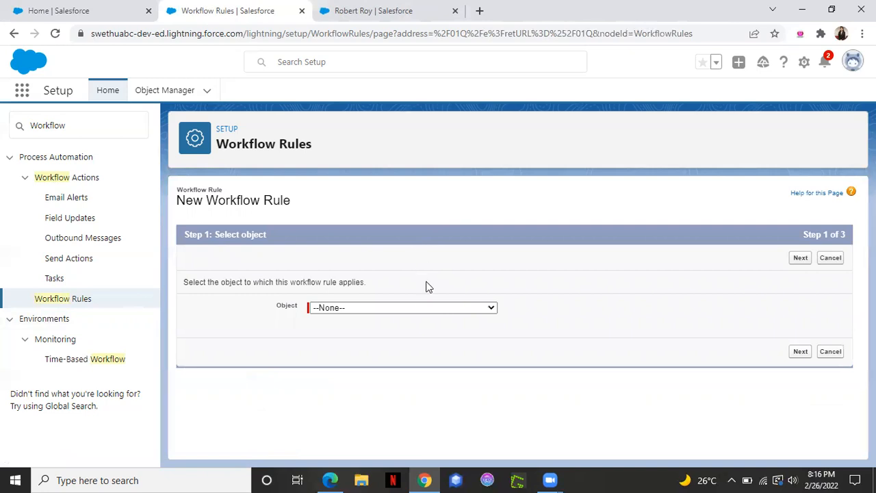
Select Lead from the Object dropdown for the workflow rule
left_click(373, 11)
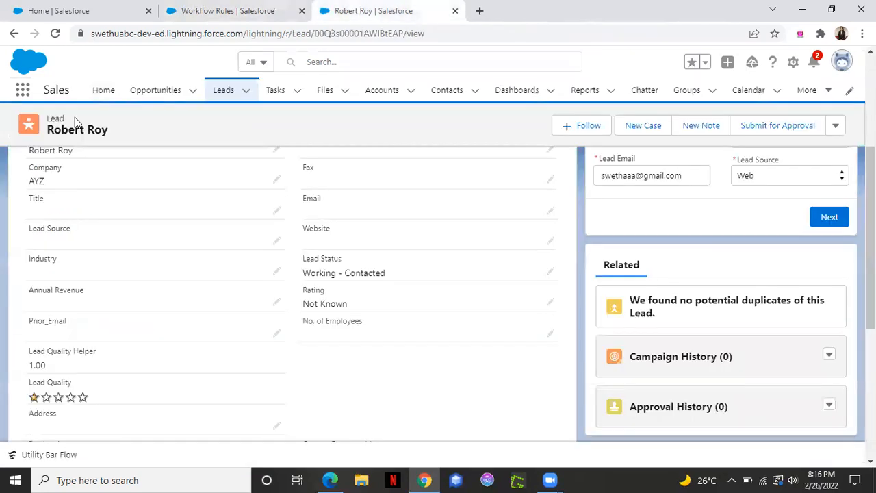
left_click(402, 308)
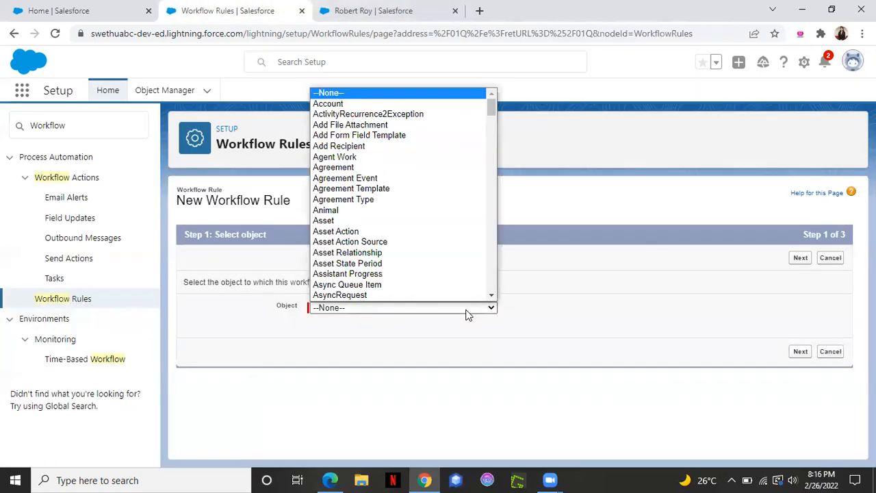
scroll("down", 3)
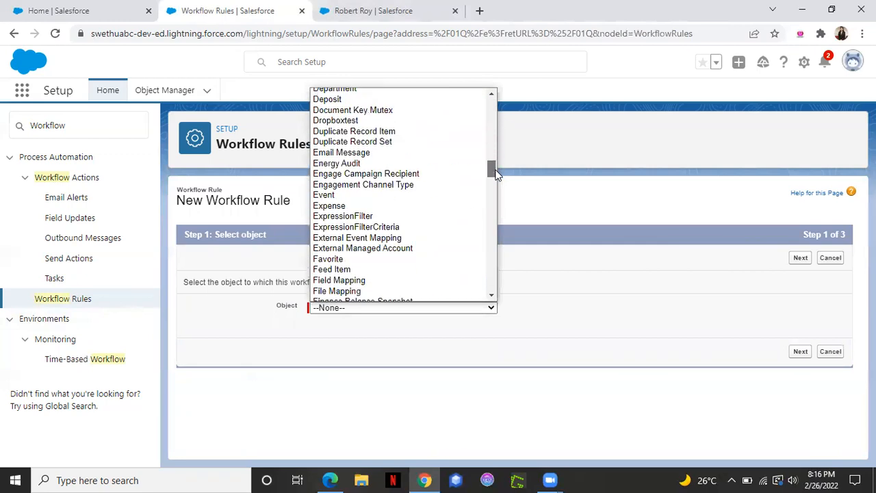
scroll("down", 3)
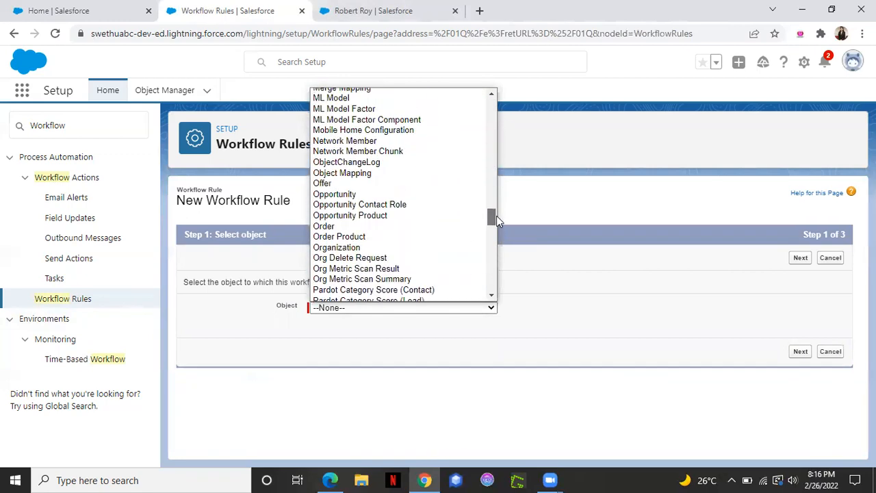
scroll("up", 3)
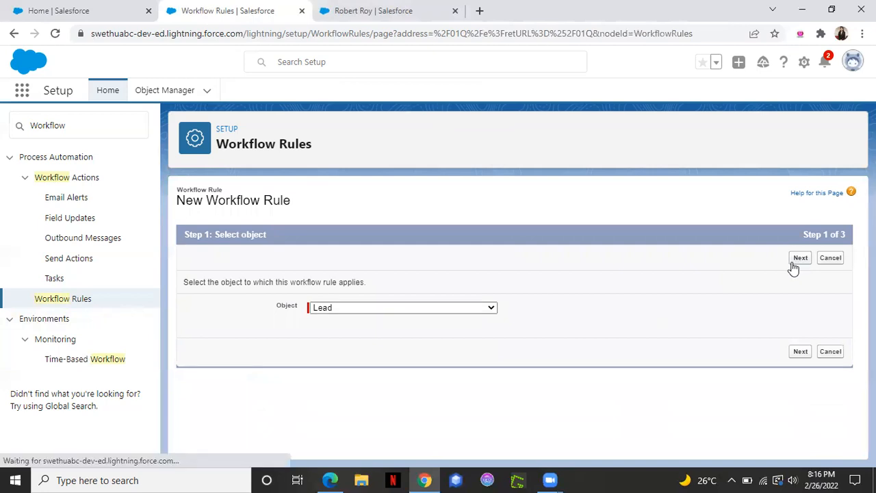
mouse_move(480, 197)
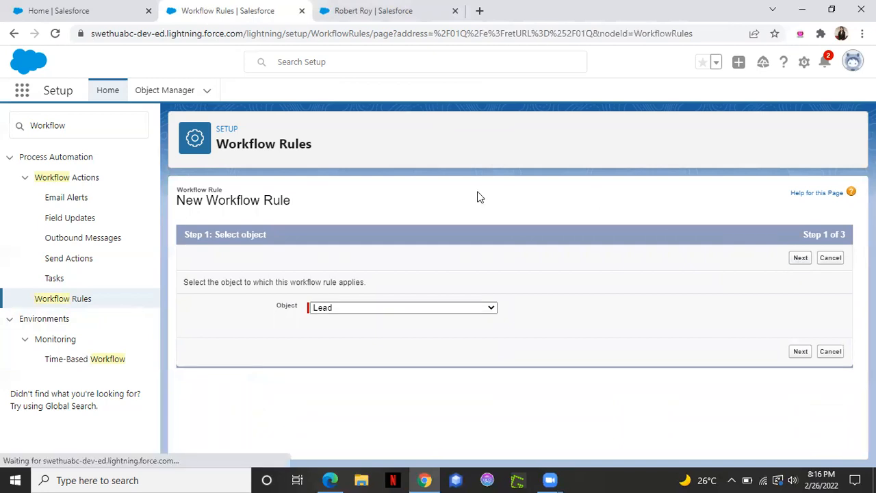
Advance to step 2 and enter the rule name 'Lead Status - No of Emp'
left_click(799, 258)
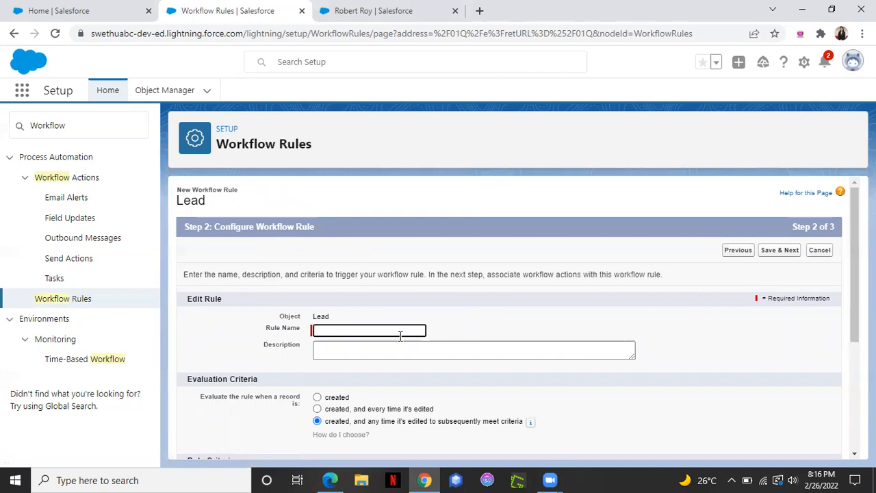
type("Lead")
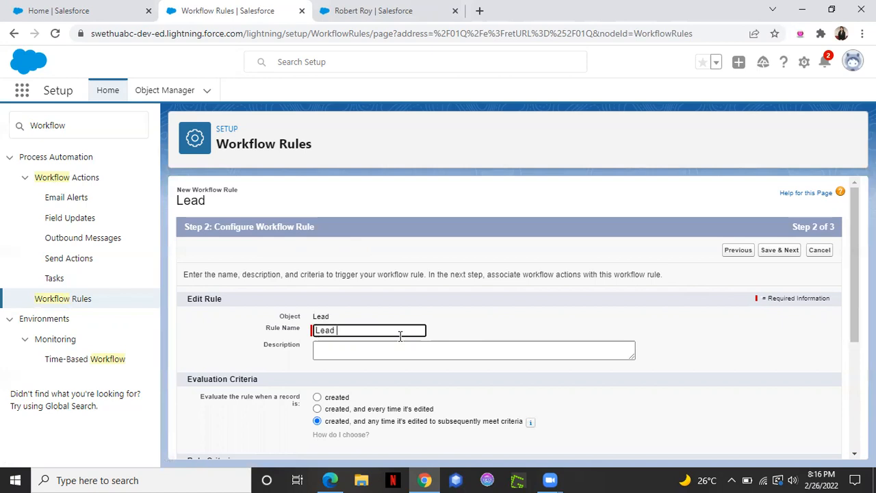
type("S")
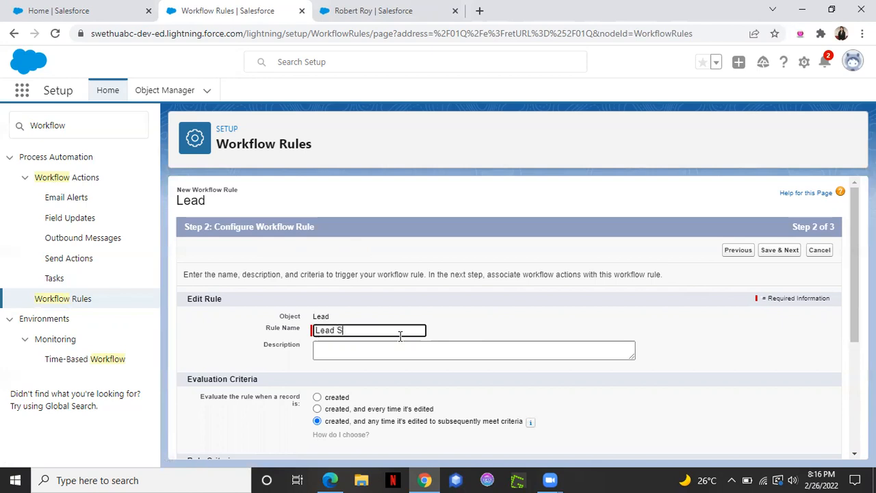
type("tatus -")
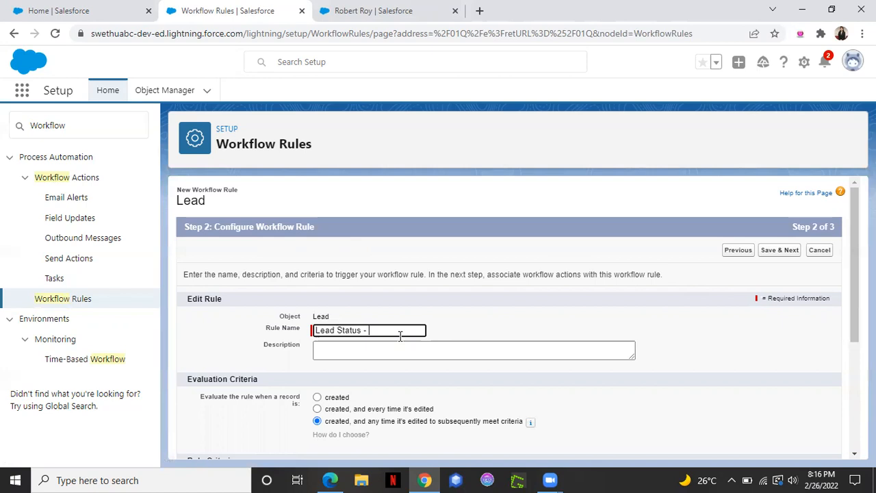
type("No of Emp")
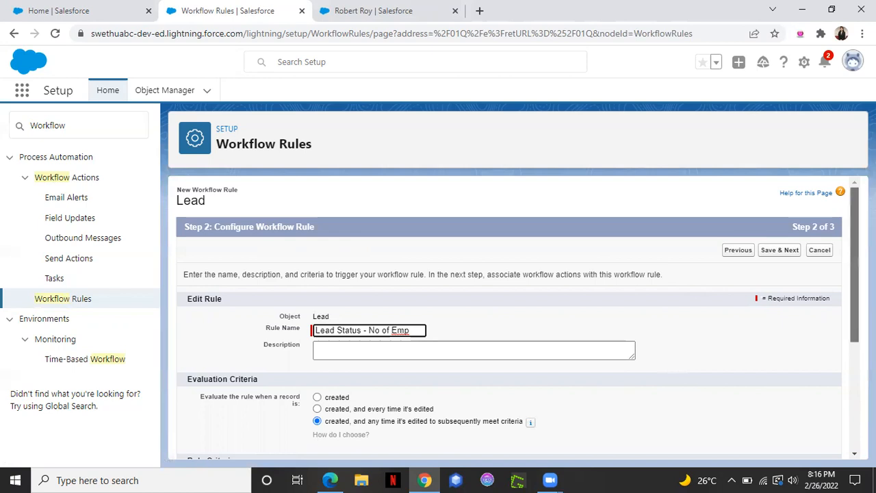
scroll("down", 3)
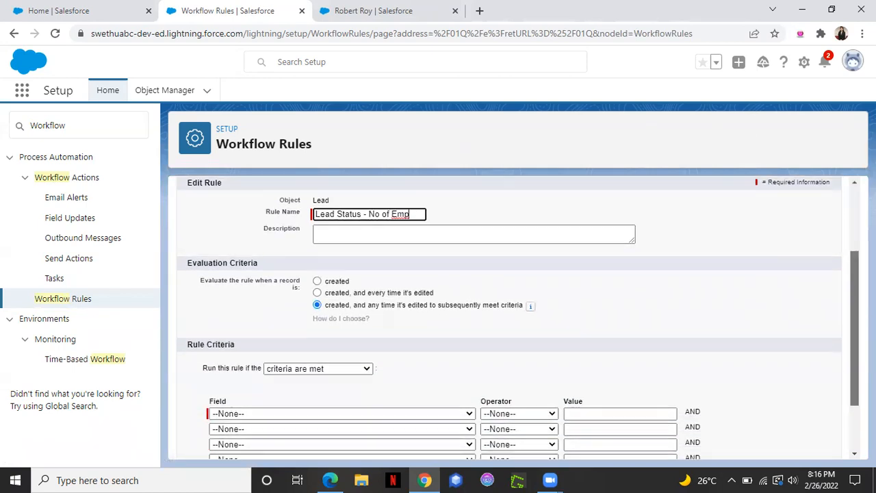
scroll("down", 3)
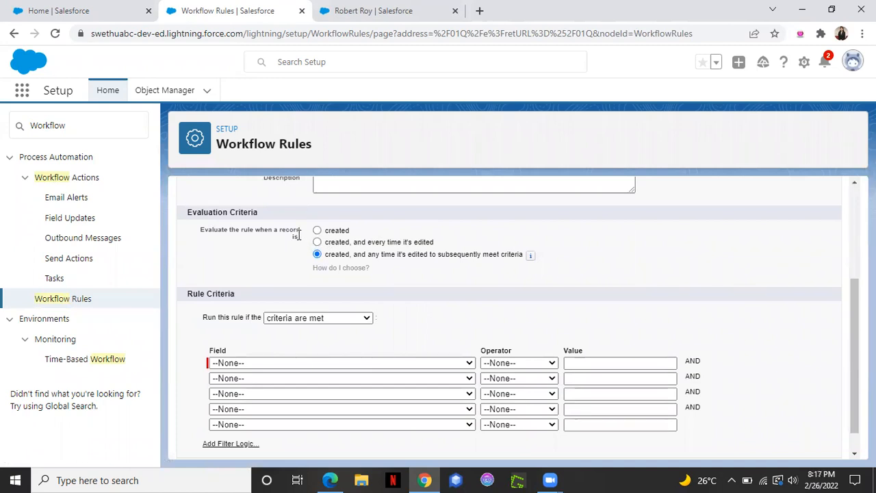
mouse_move(287, 245)
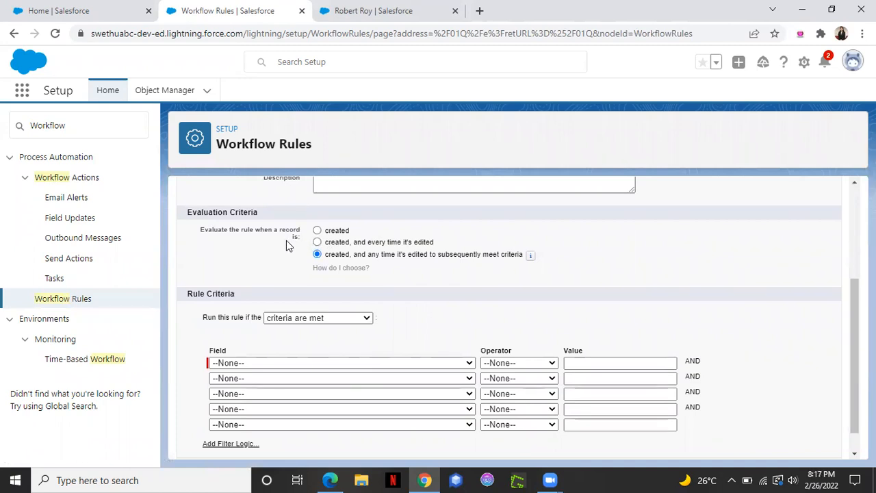
mouse_move(327, 238)
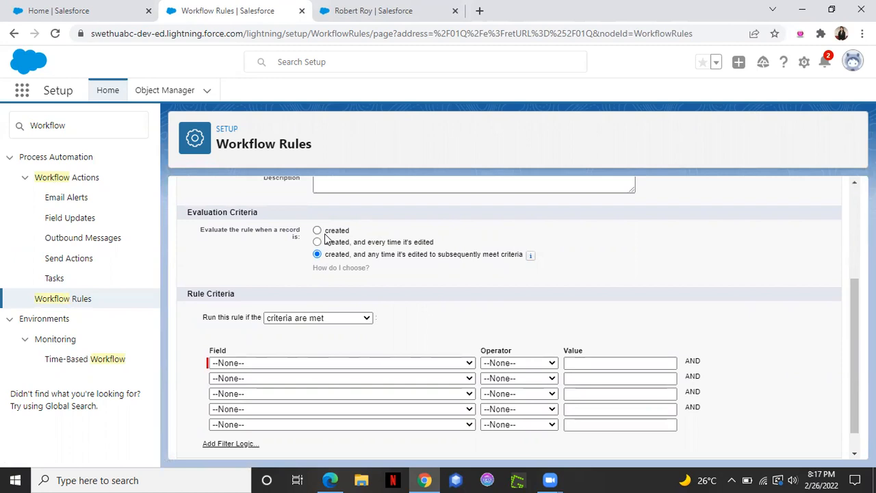
mouse_move(332, 250)
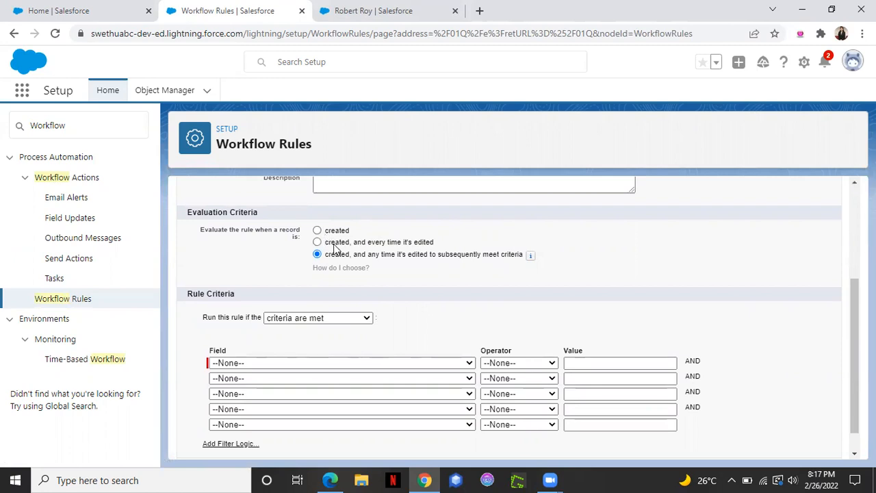
mouse_move(346, 265)
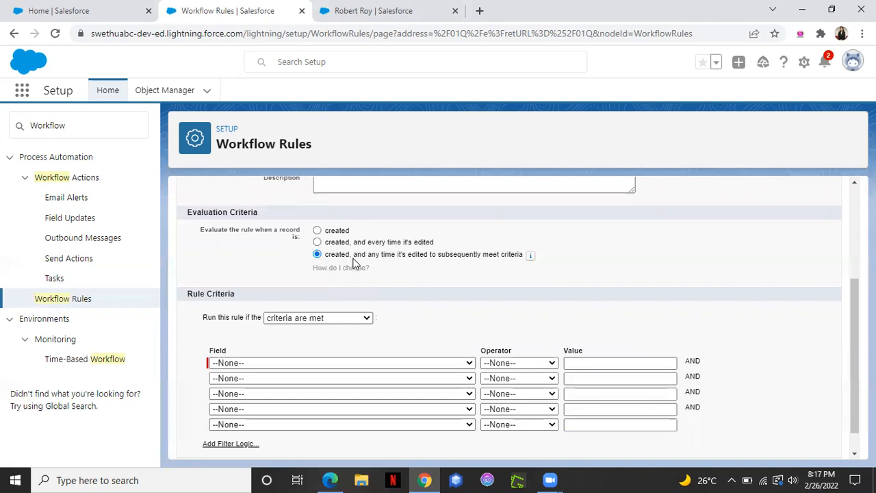
mouse_move(400, 260)
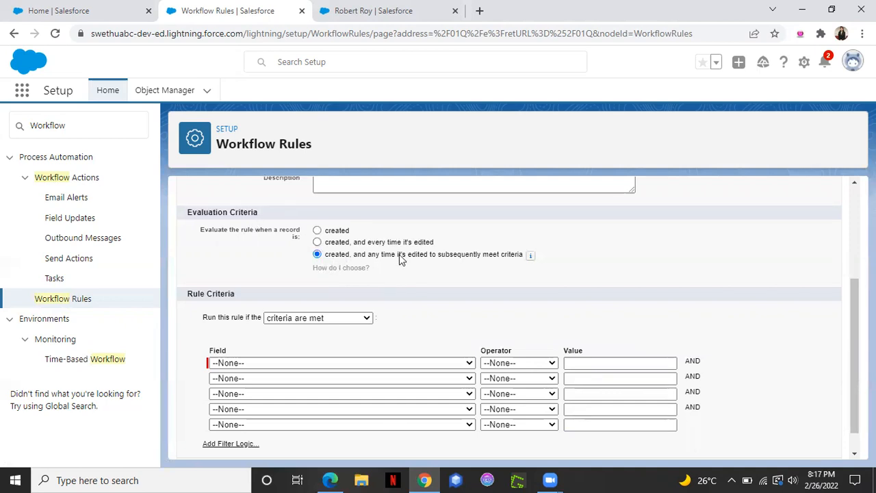
mouse_move(491, 303)
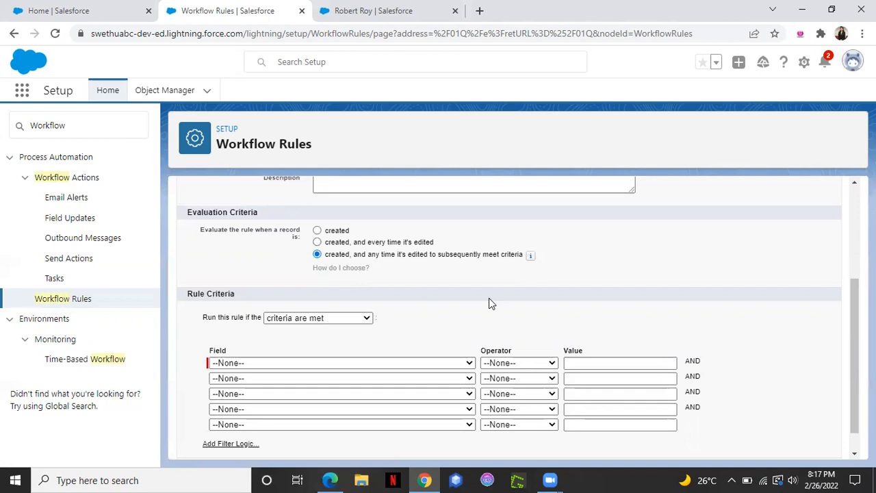
mouse_move(442, 285)
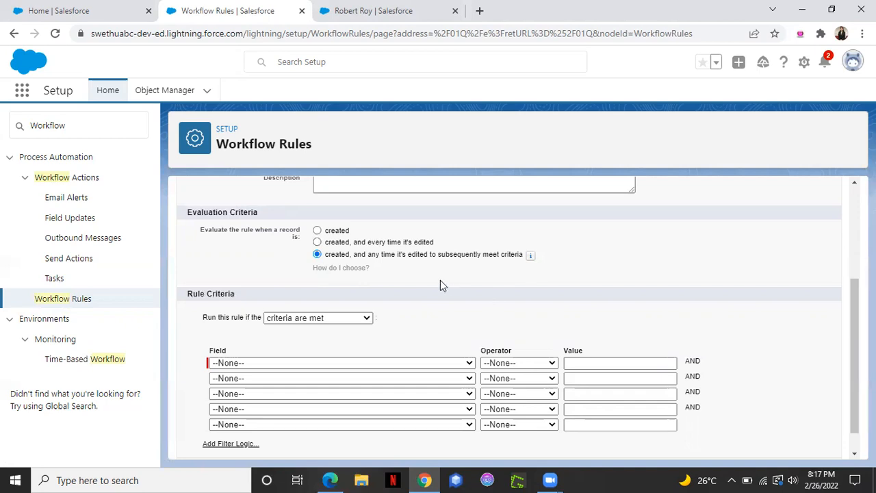
mouse_move(786, 351)
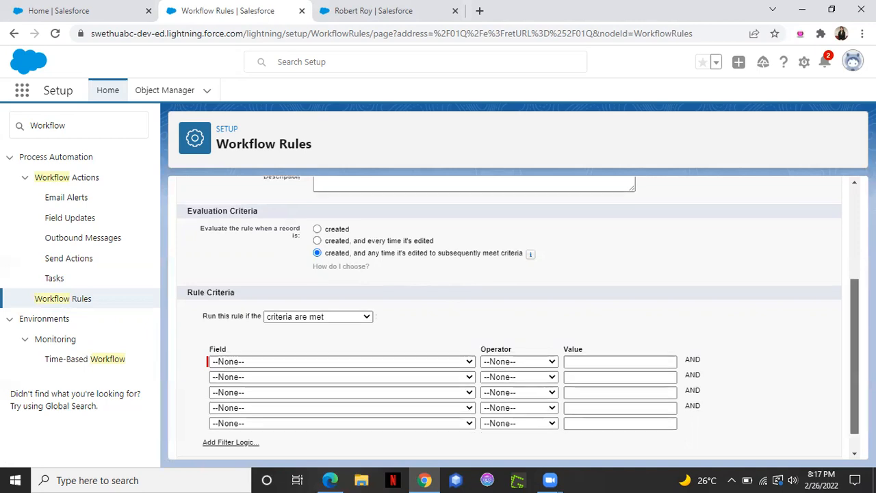
scroll("down", 3)
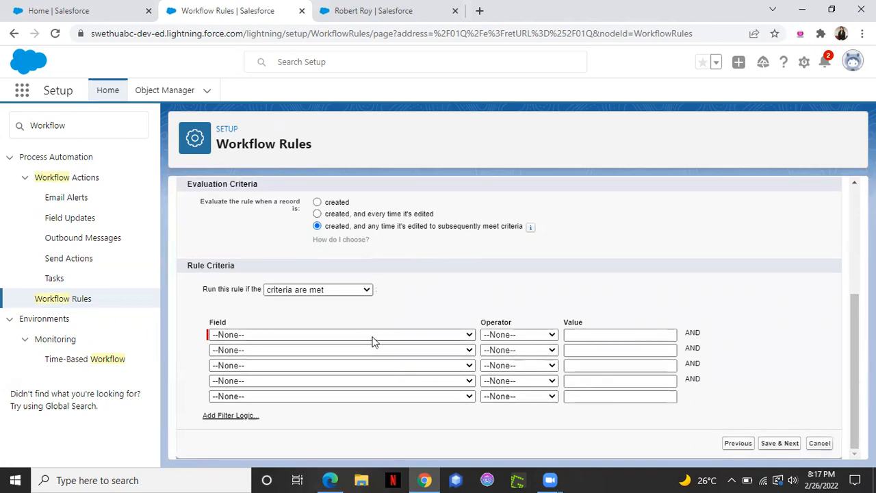
left_click(366, 11)
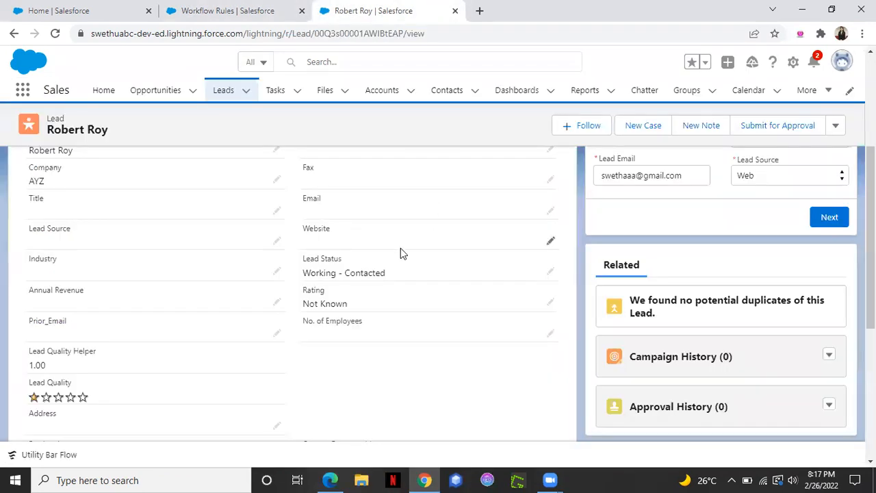
left_click(226, 11)
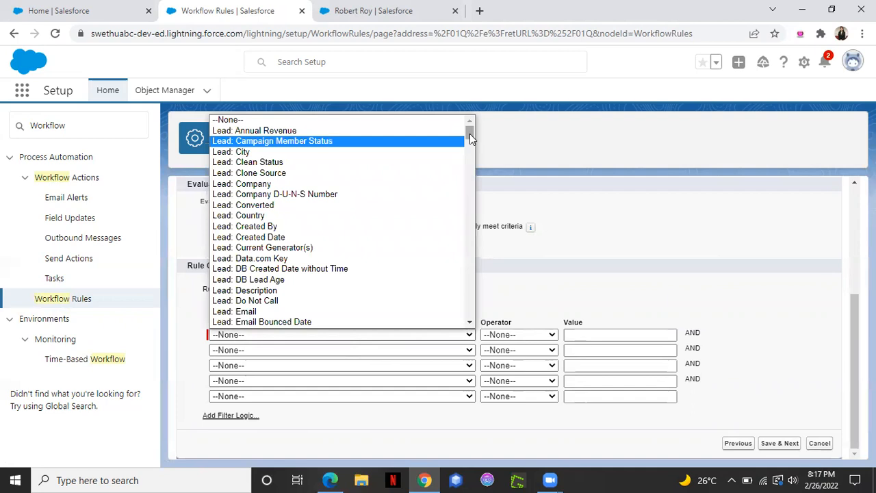
Set the rule criterion field to Lead: Lead Status with operator equals
scroll("down", 3)
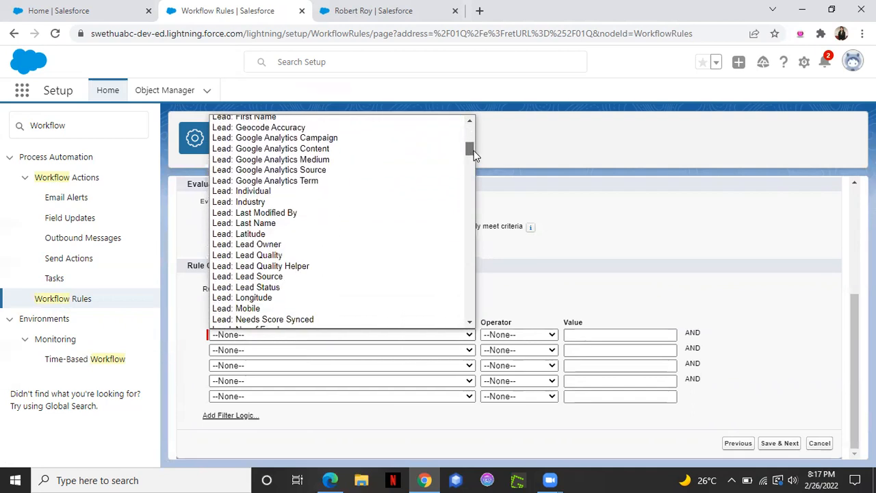
scroll("down", 3)
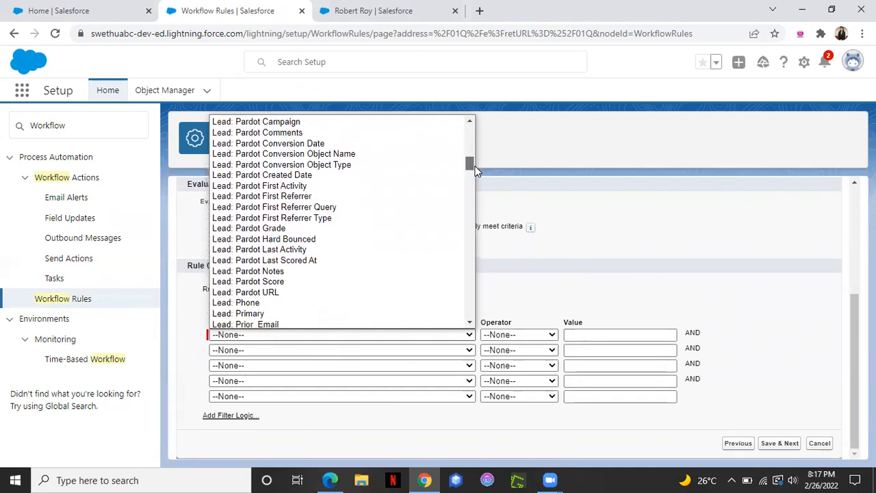
scroll("down", 3)
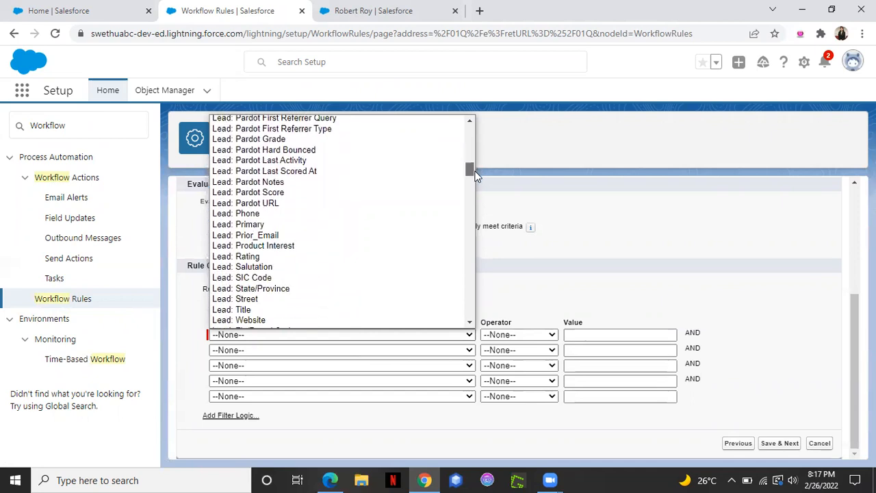
scroll("down", 3)
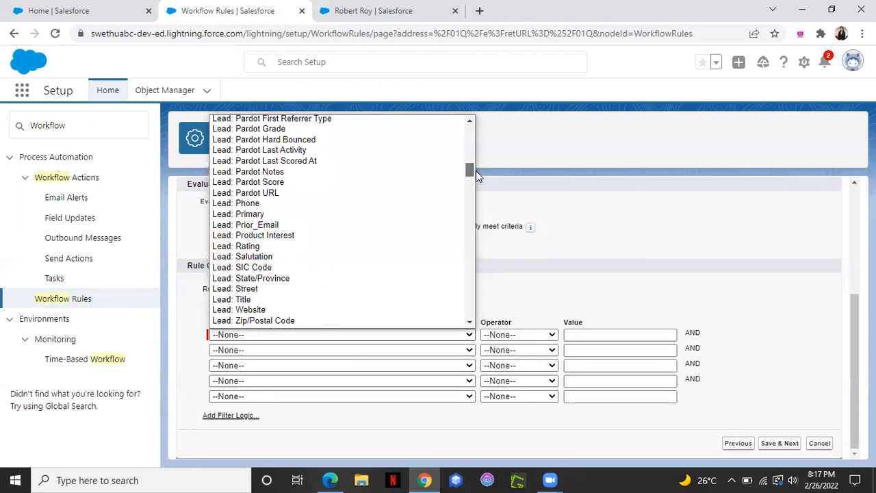
scroll("up", 3)
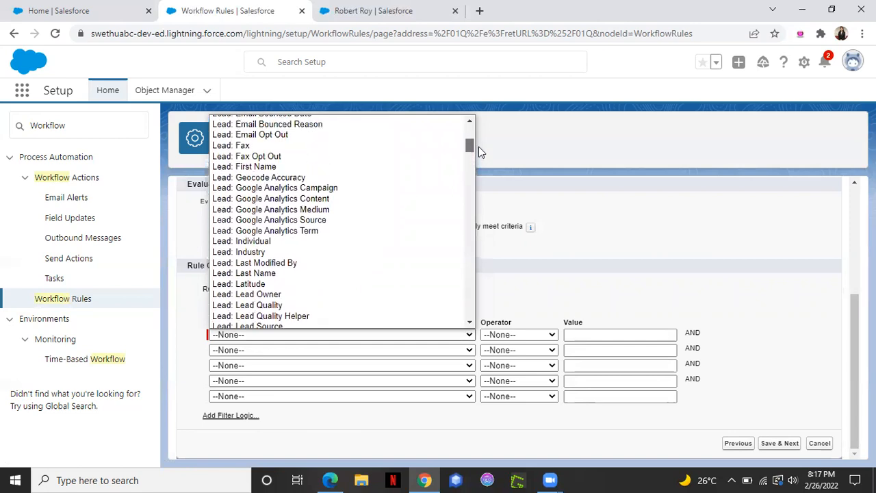
scroll("up", 3)
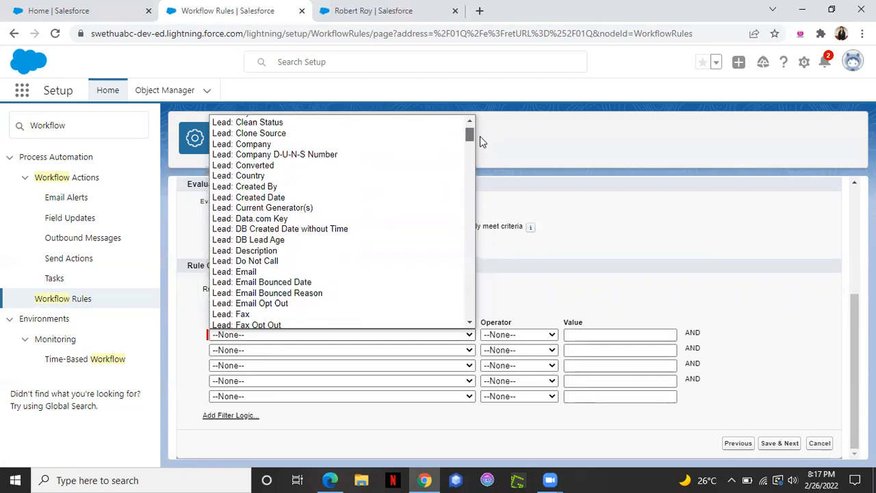
scroll("down", 3)
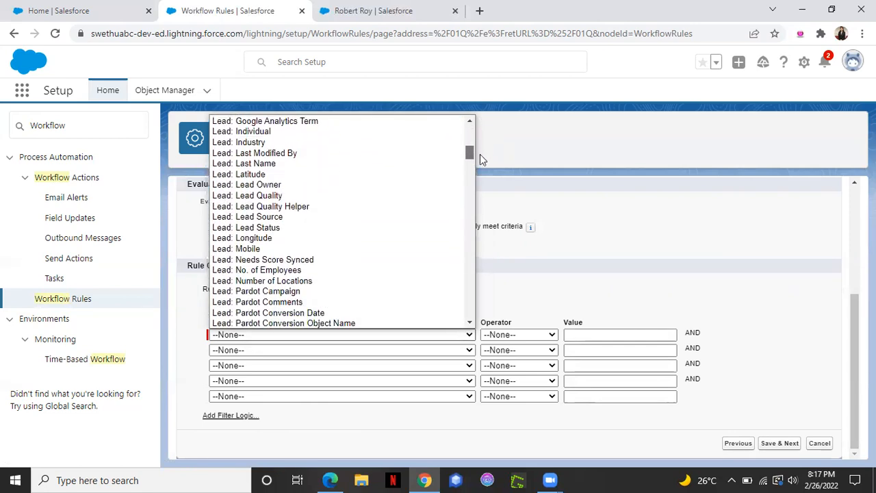
scroll("down", 3)
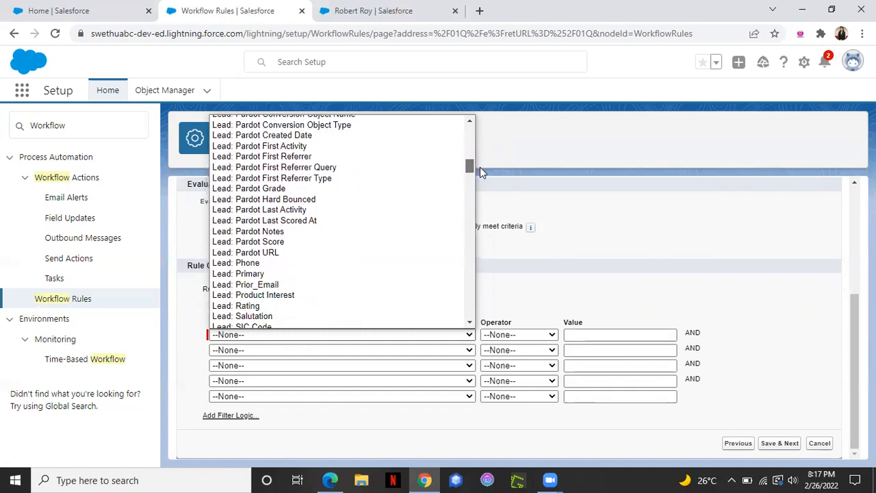
scroll("down", 3)
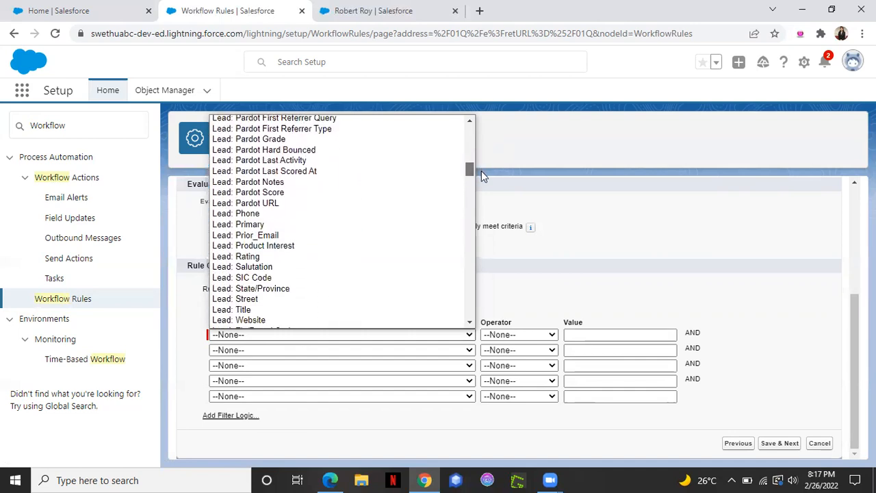
scroll("down", 3)
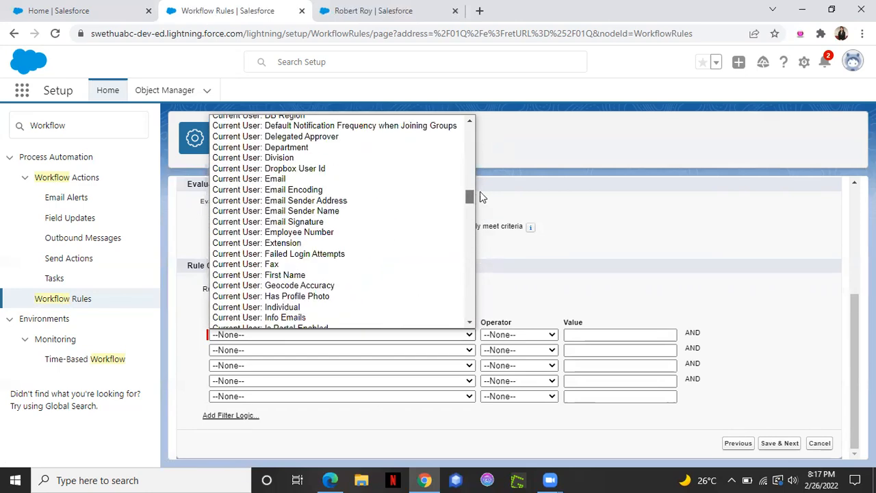
scroll("down", 3)
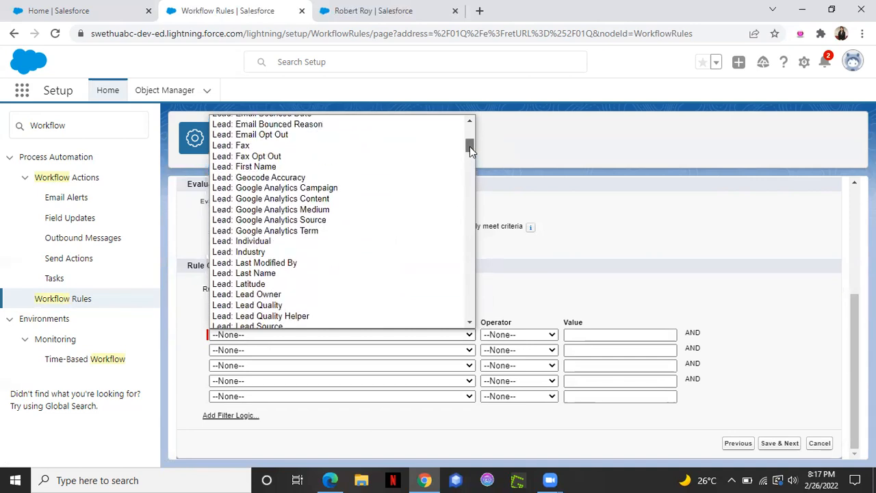
scroll("down", 3)
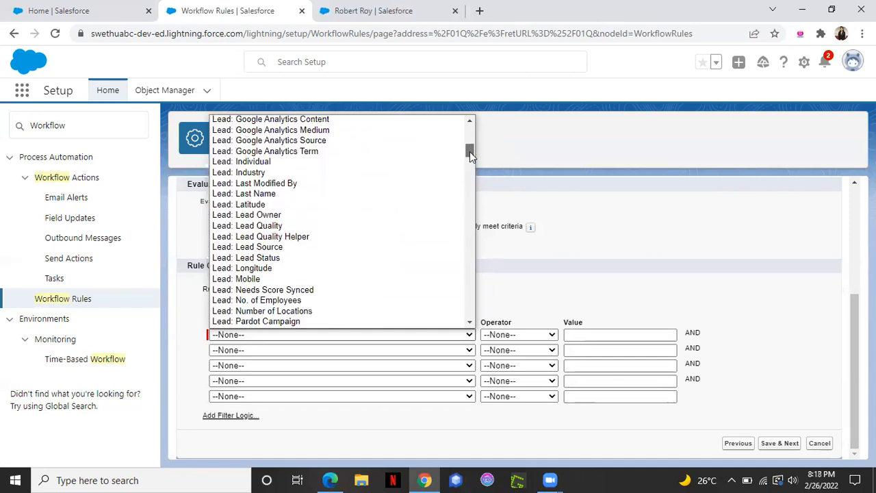
scroll("up", 3)
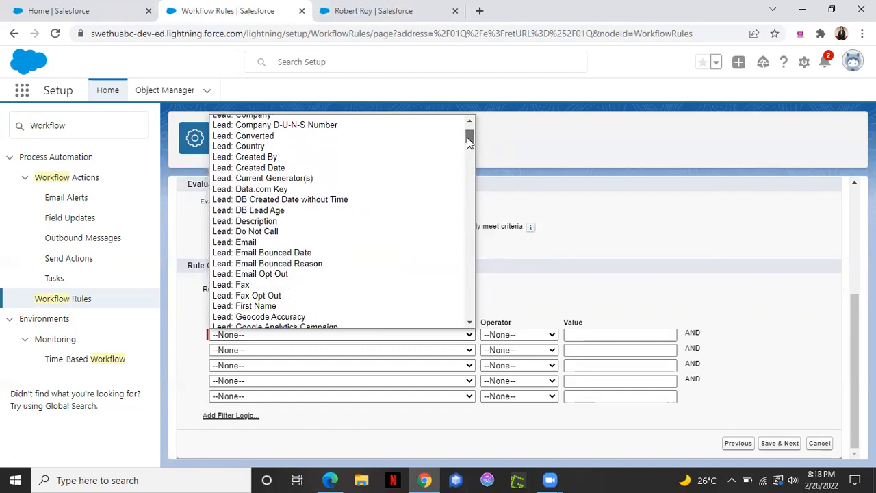
scroll("down", 3)
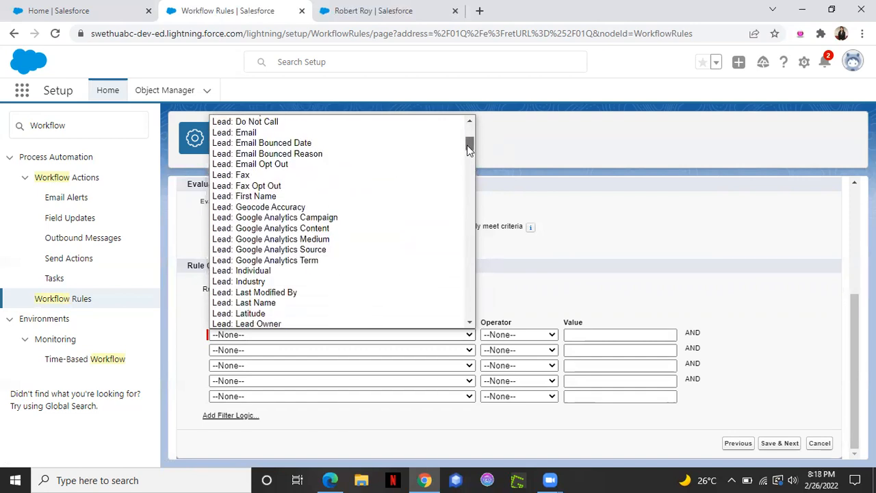
scroll("down", 3)
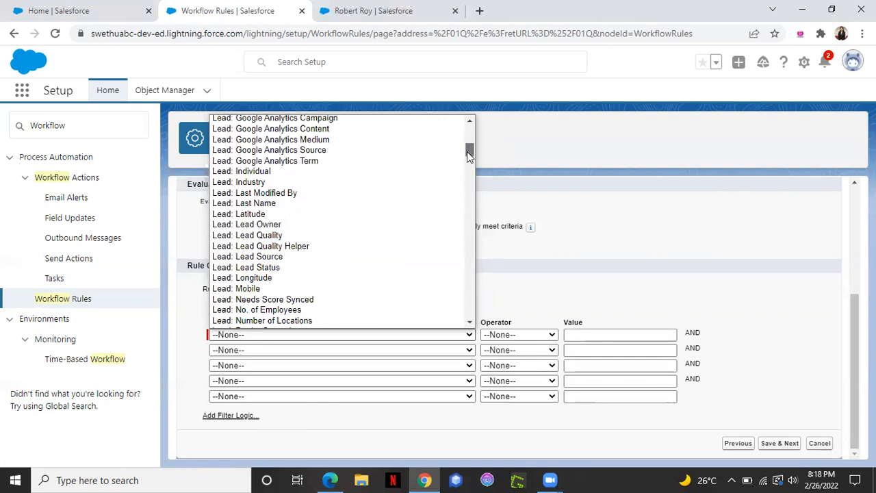
left_click(245, 267)
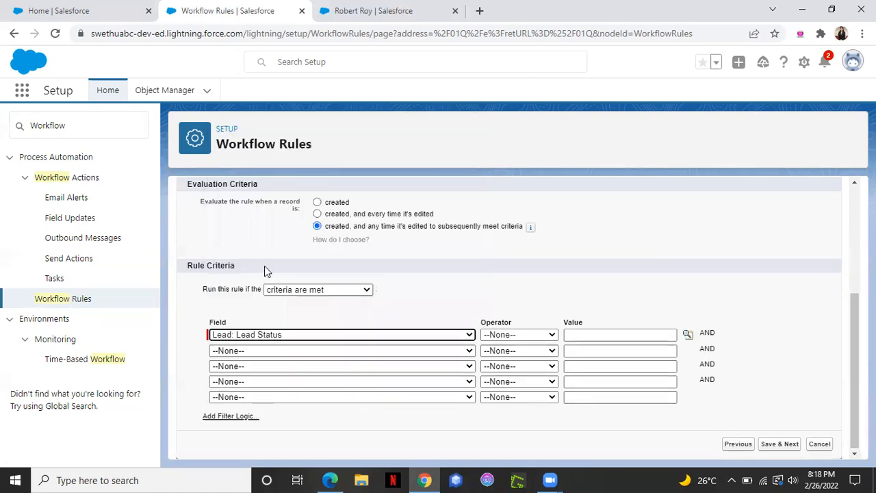
left_click(519, 334)
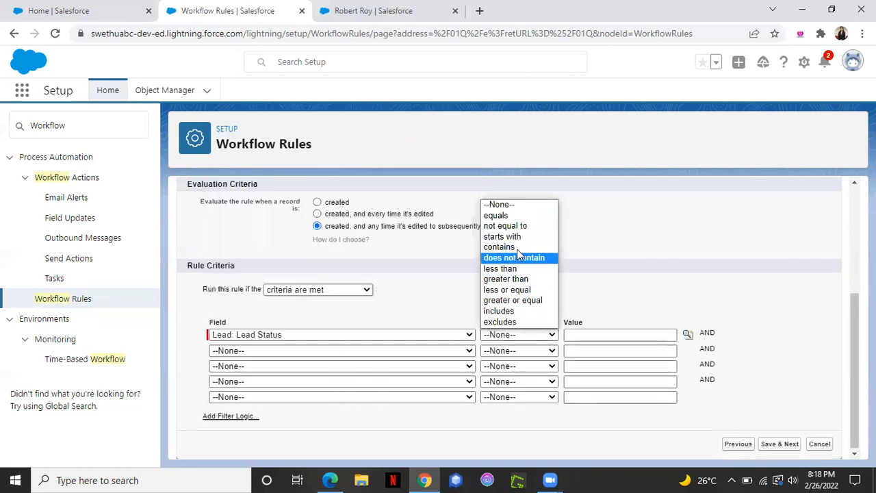
left_click(496, 215)
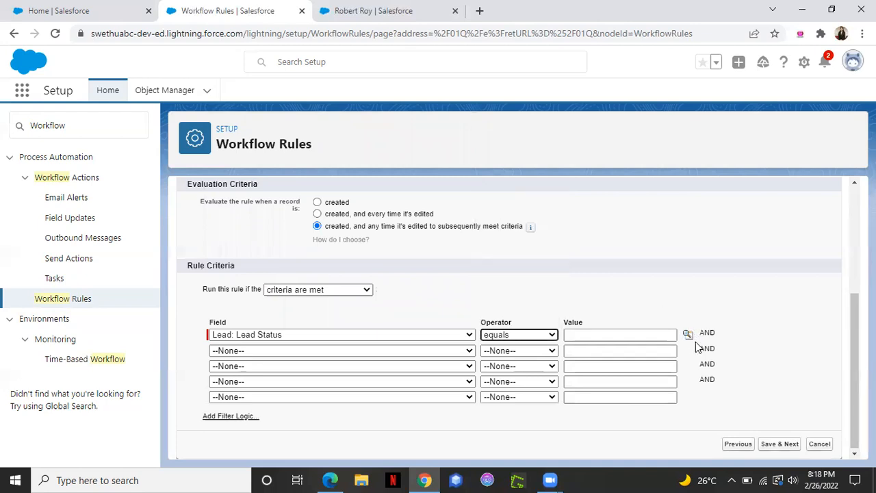
Insert Open - Not Contacted as the value via lookup, then Save & Next
left_click(688, 335)
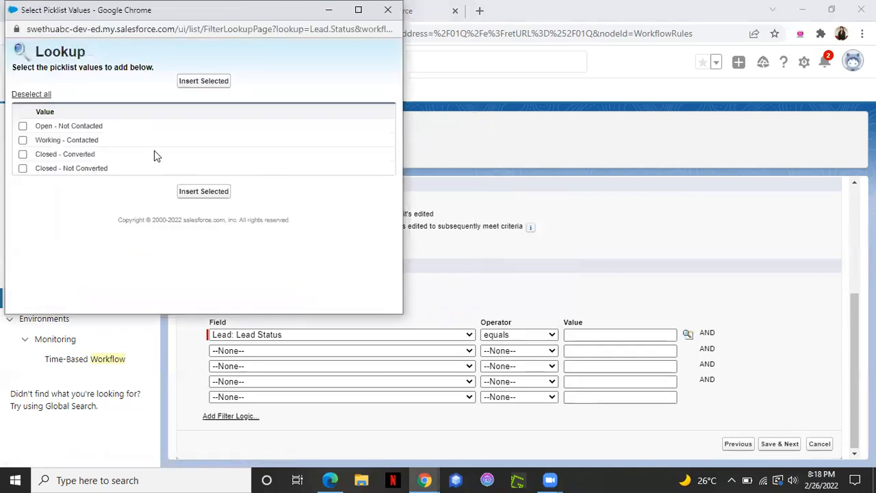
left_click(23, 125)
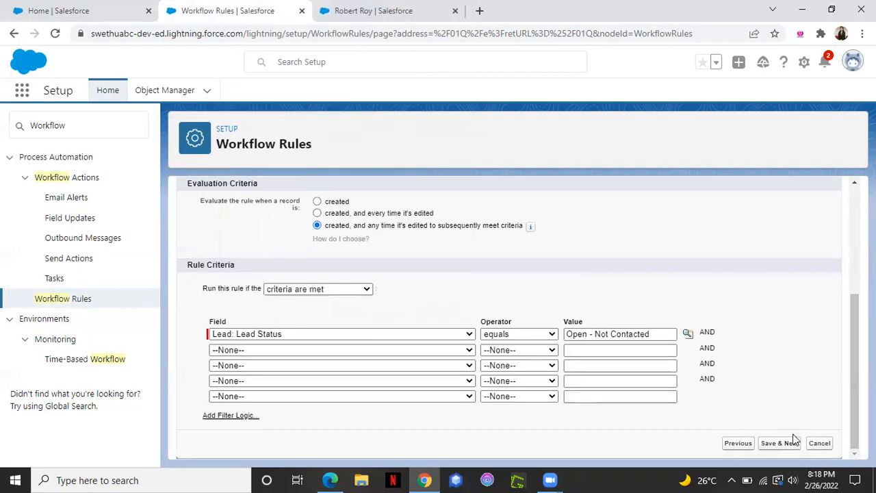
left_click(779, 443)
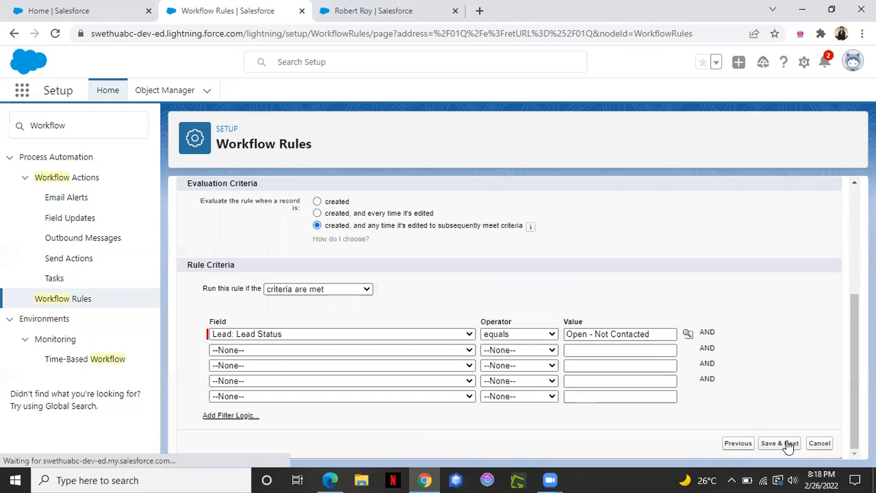
left_click(779, 443)
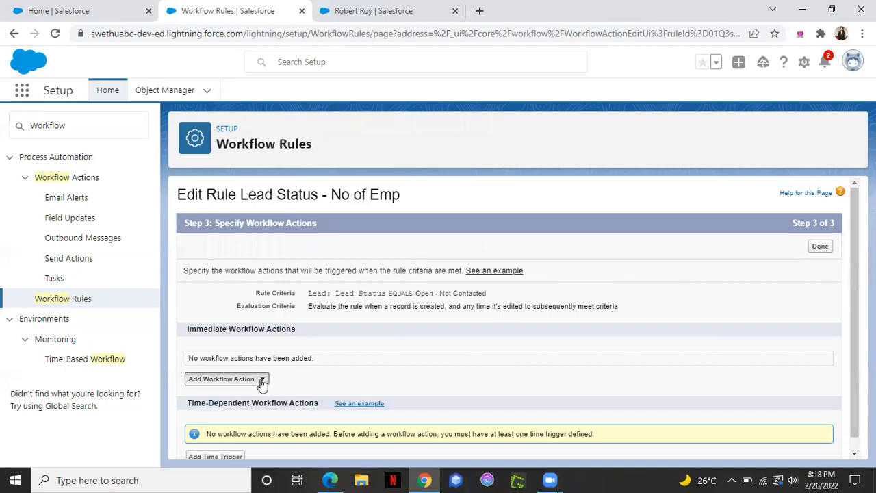
left_click(388, 11)
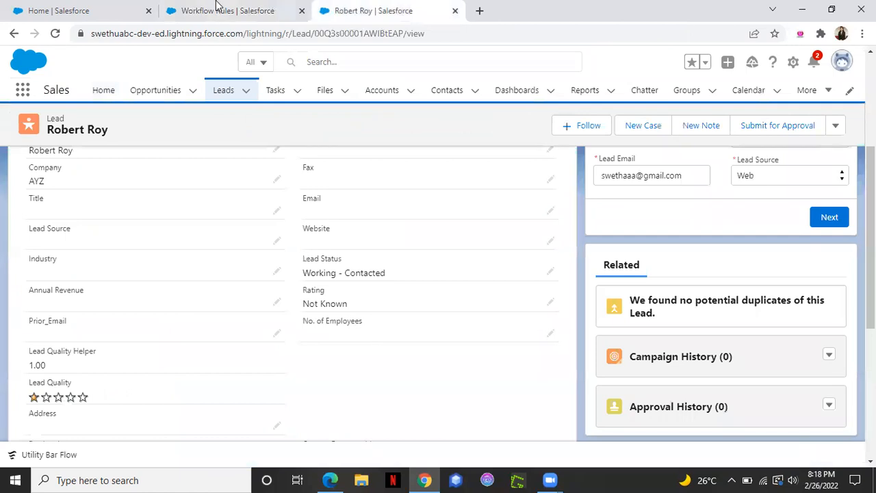
left_click(226, 10)
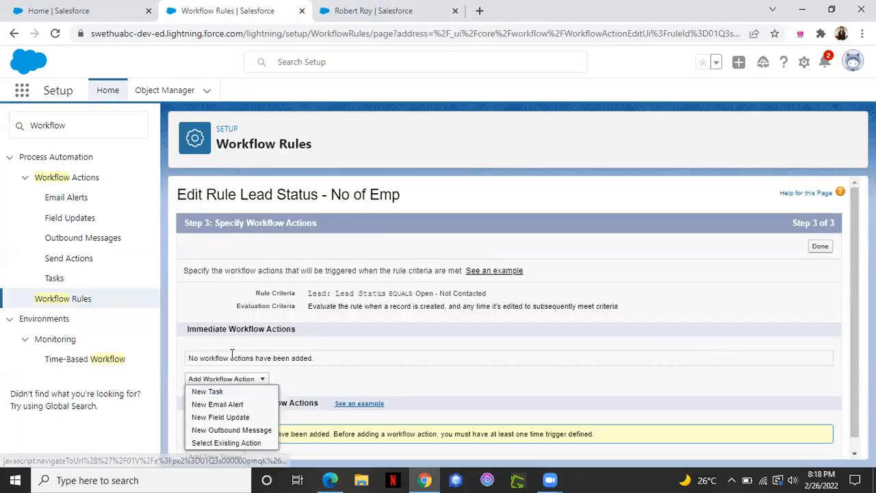
mouse_move(220, 417)
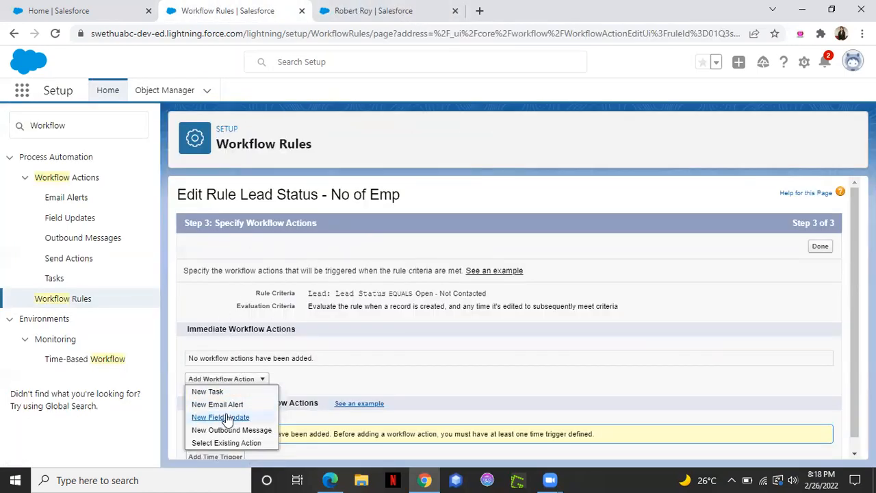
left_click(220, 417)
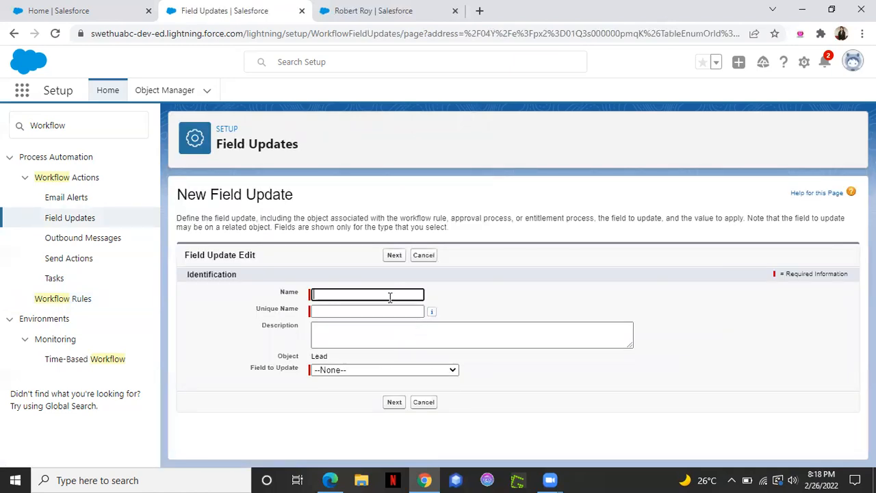
Name the field update No of Empl and target the No. of Employees field
type("No of Empl")
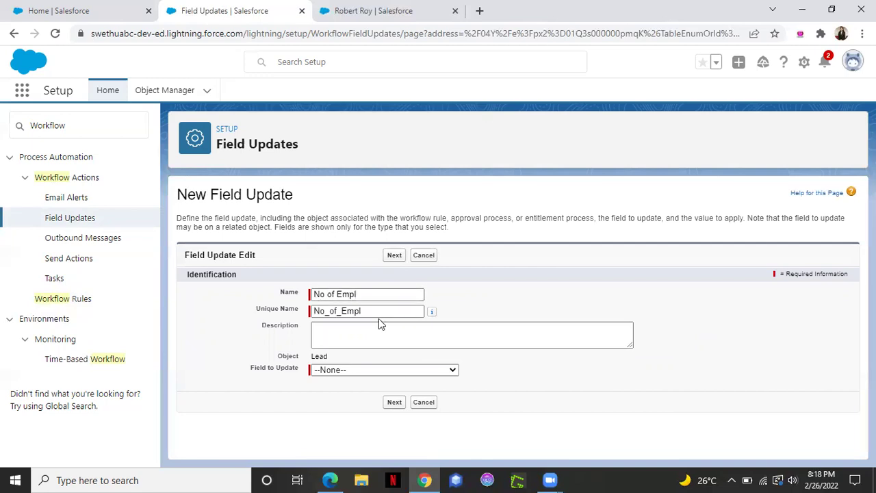
left_click(383, 369)
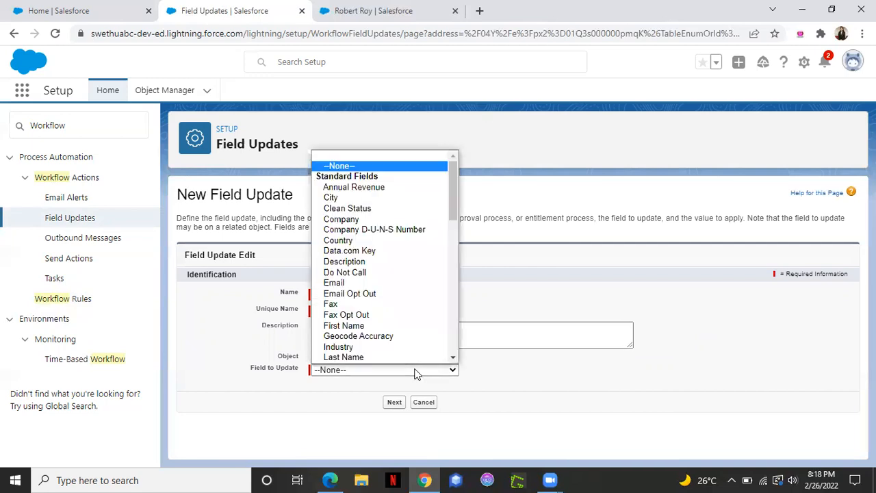
scroll("down", 3)
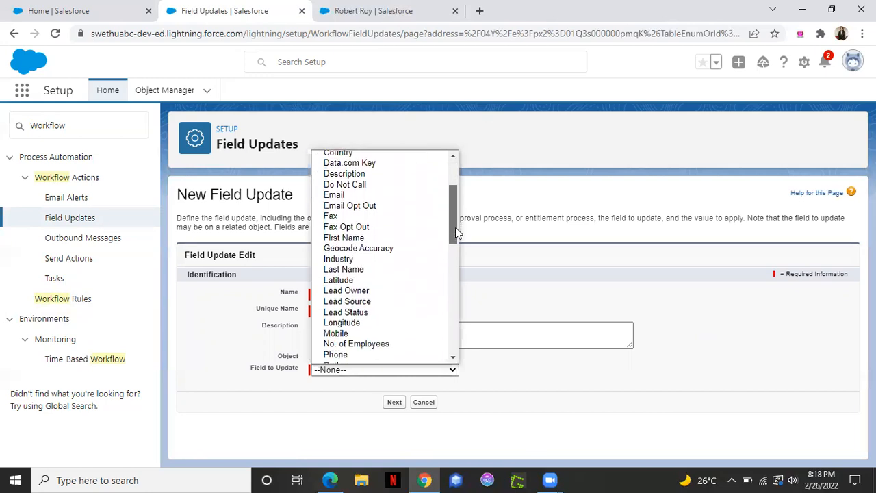
scroll("down", 3)
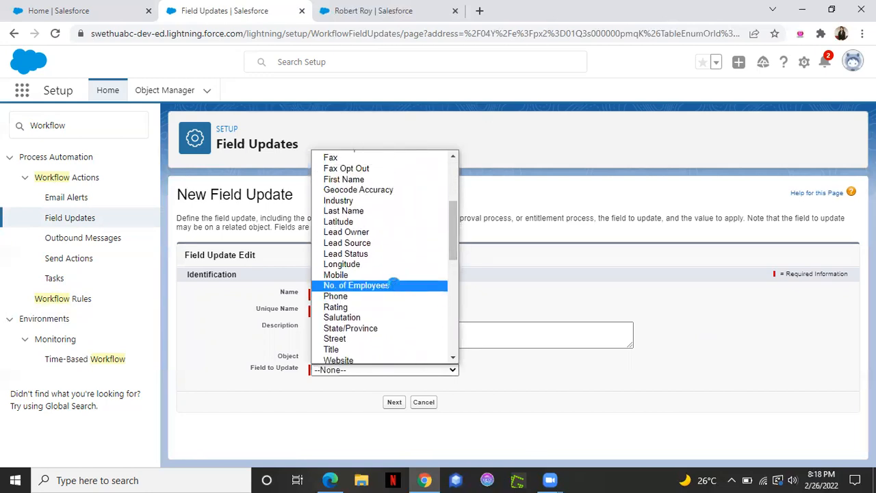
left_click(356, 285)
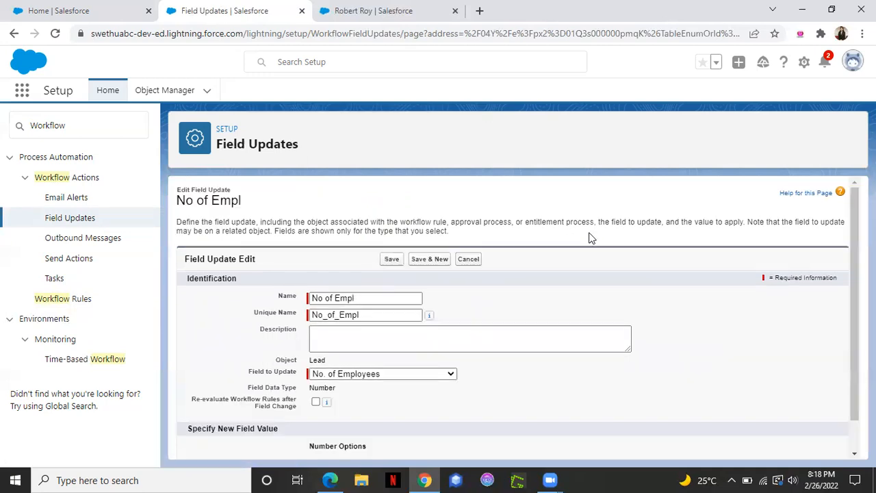
Set the new value by formula to 40 and save the field update
triple_click(366, 298)
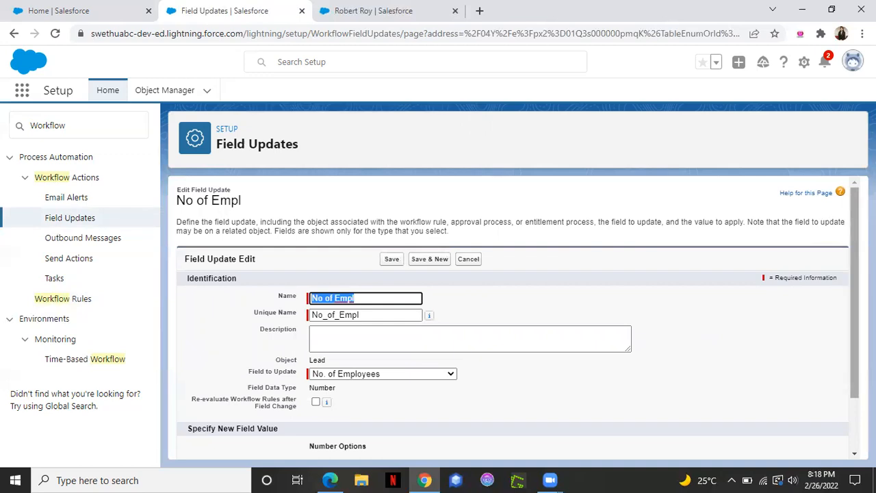
scroll("down", 3)
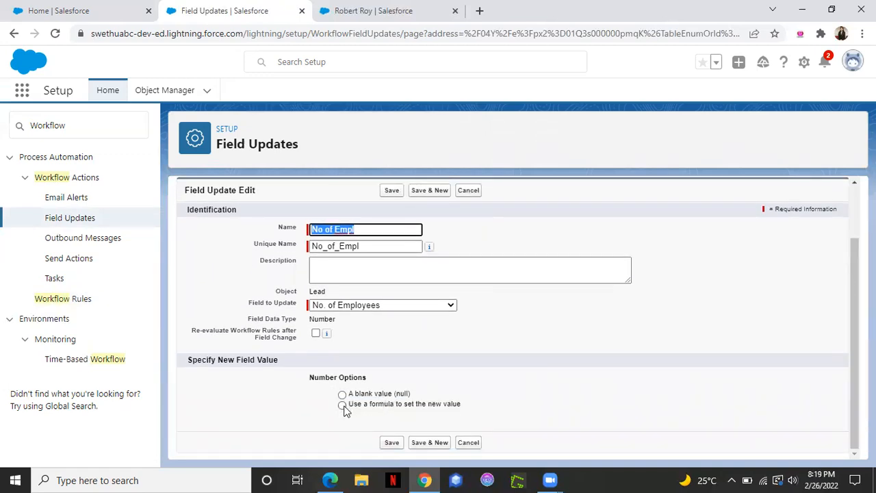
left_click(342, 404)
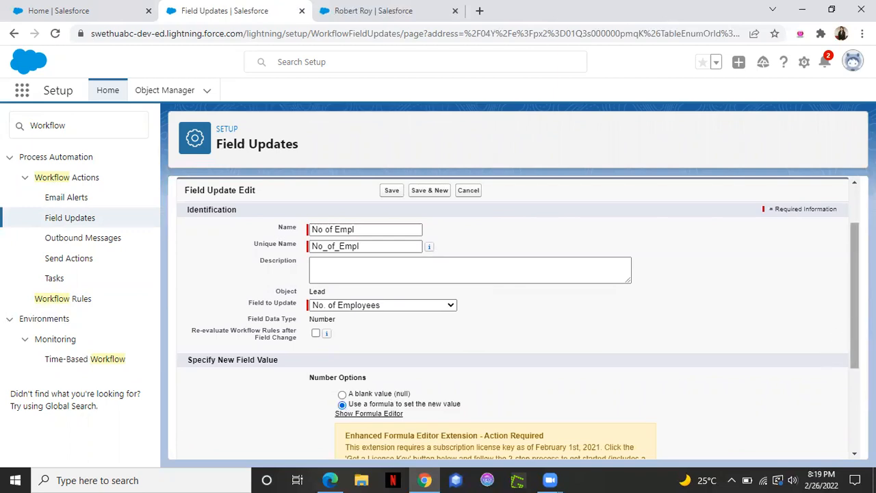
scroll("down", 3)
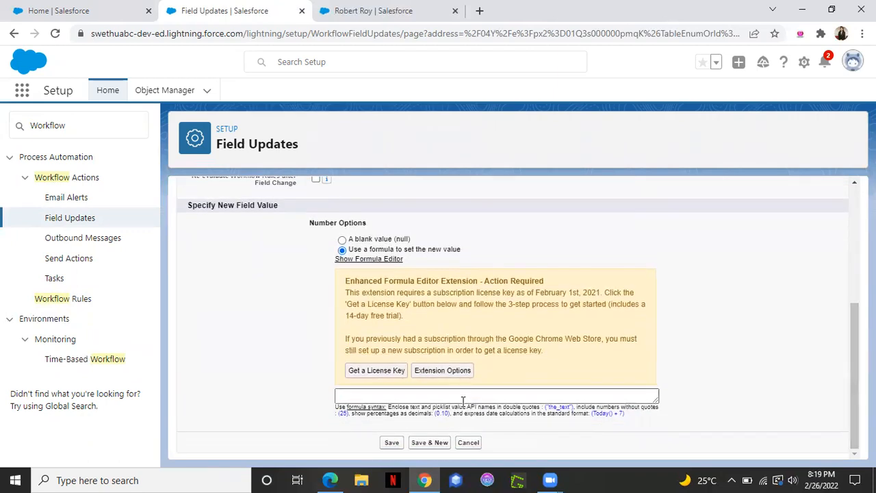
type("40")
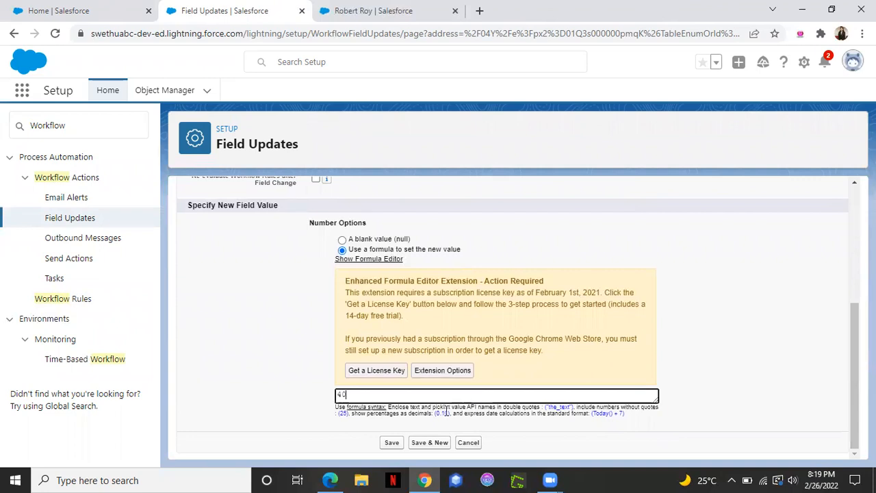
left_click(392, 442)
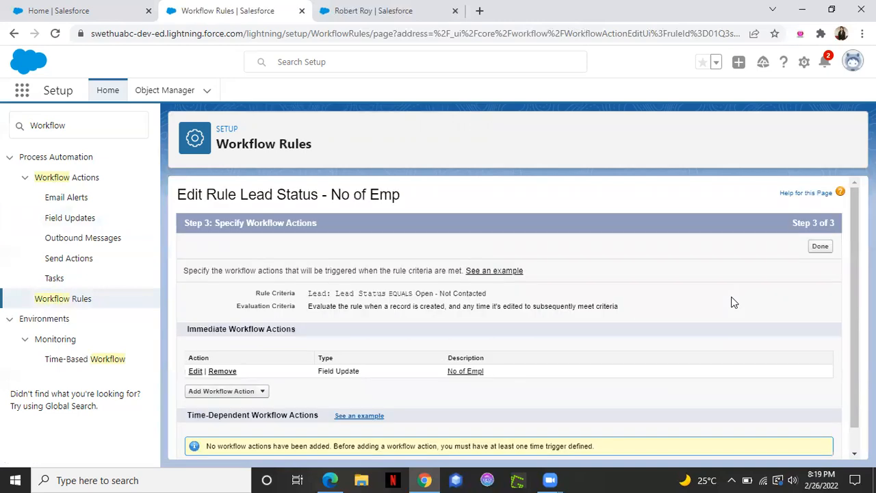
mouse_move(820, 247)
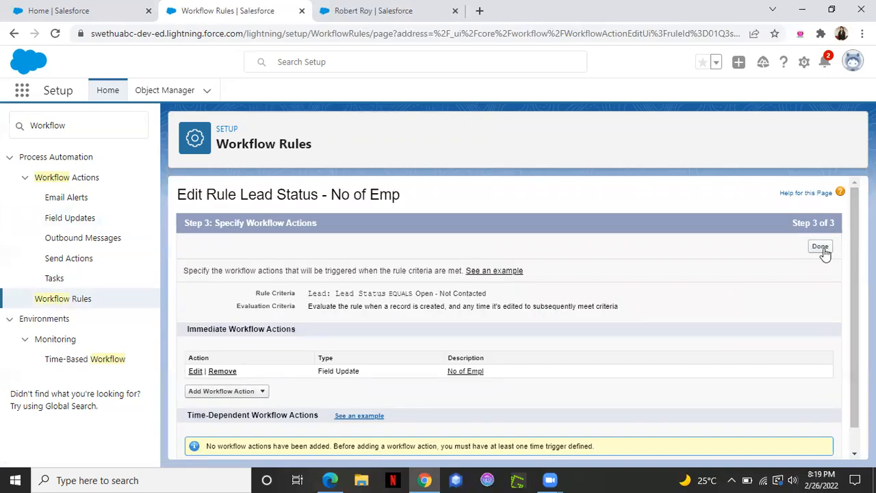
left_click(820, 246)
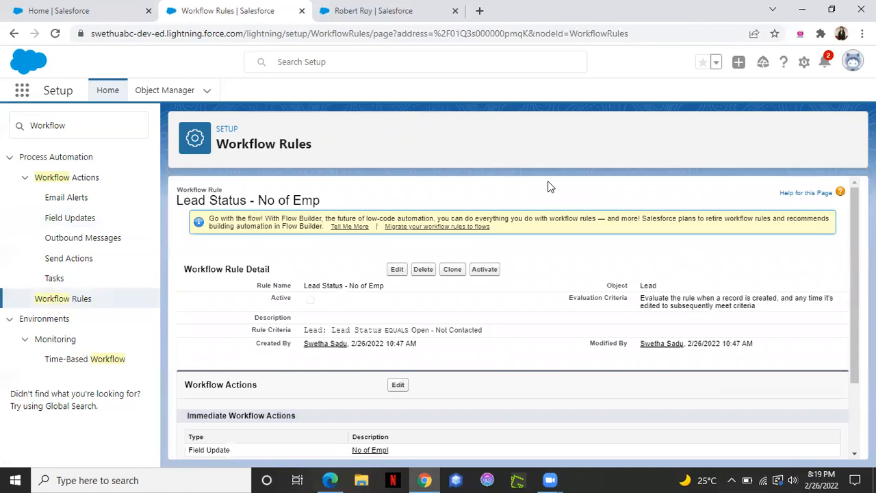
mouse_move(525, 285)
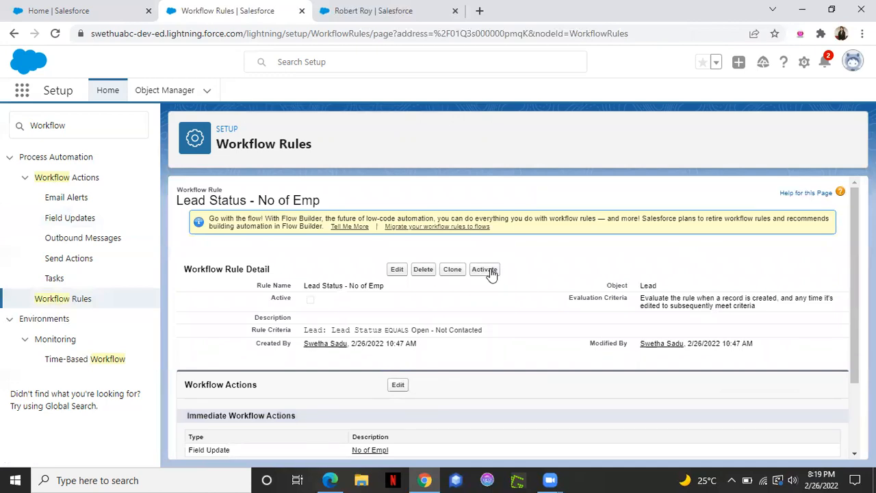
left_click(485, 269)
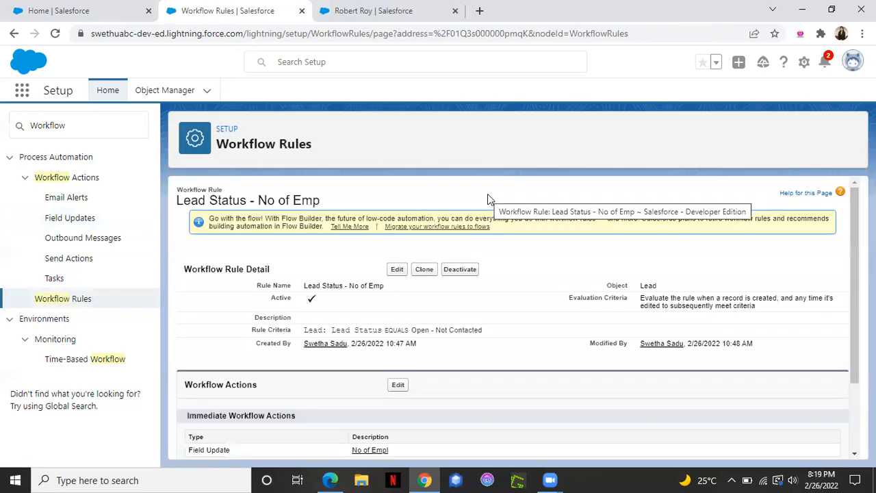
left_click(366, 10)
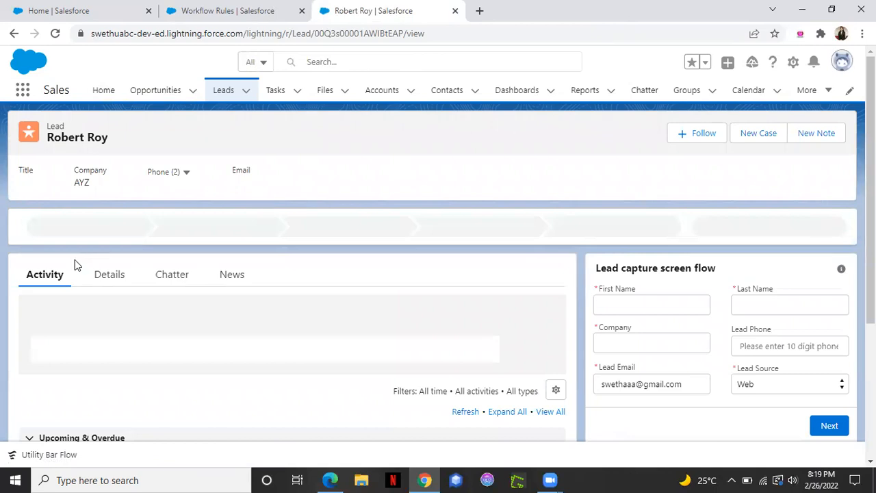
left_click(106, 274)
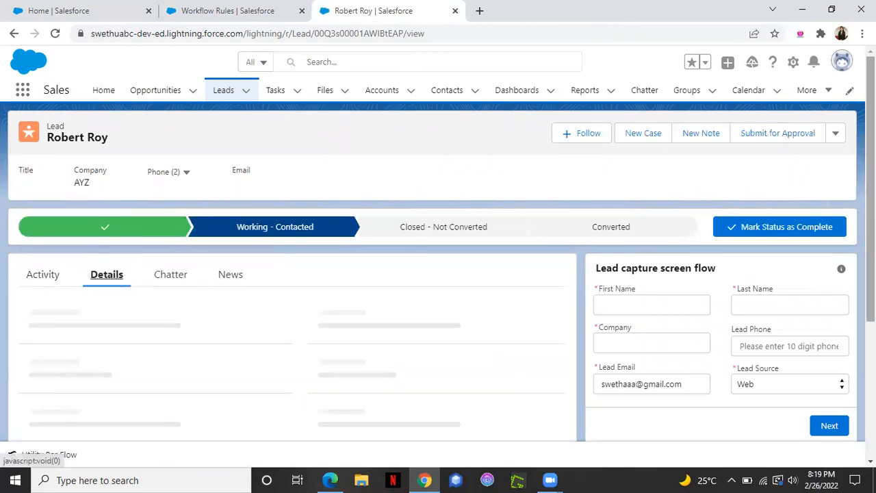
scroll("down", 3)
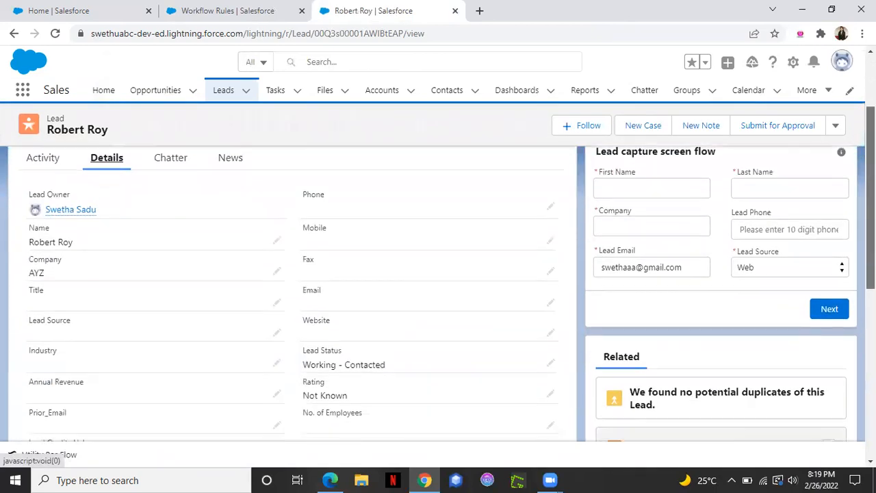
scroll("down", 3)
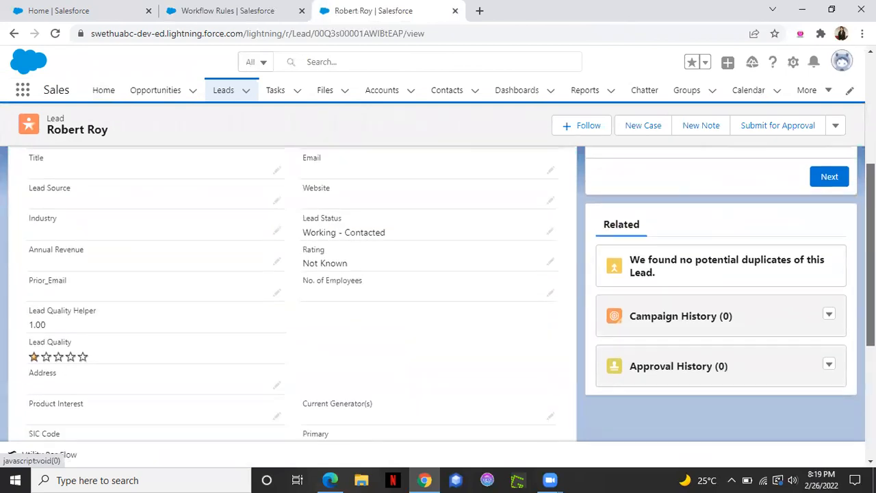
scroll("up", 3)
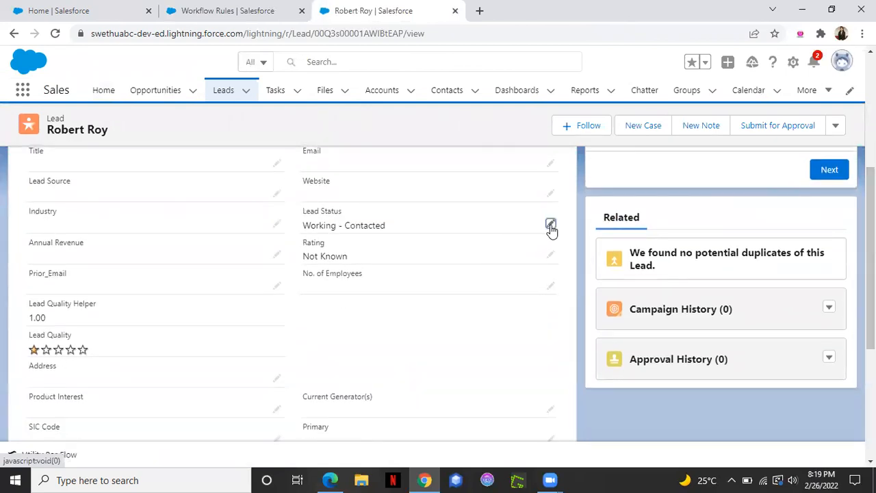
left_click(551, 224)
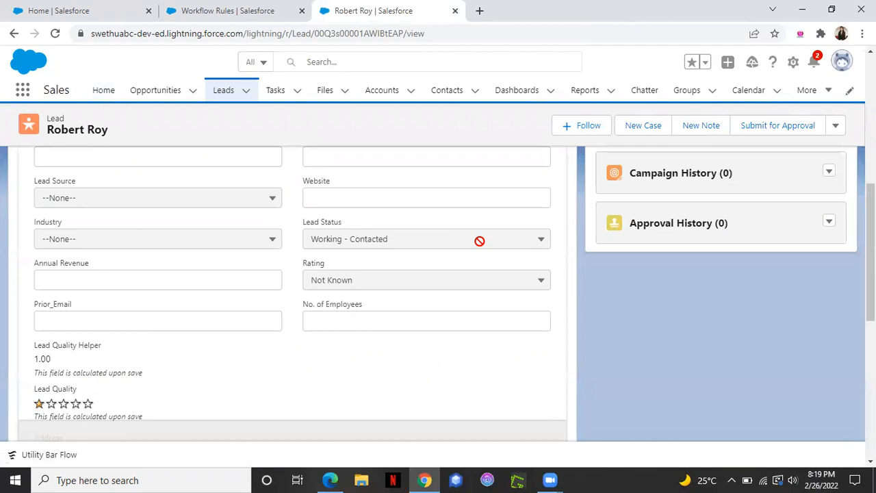
mouse_move(820, 250)
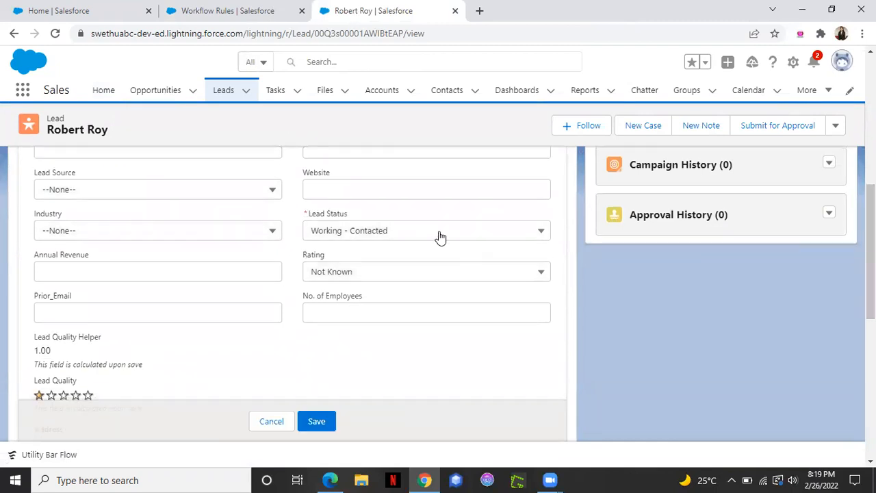
left_click(427, 230)
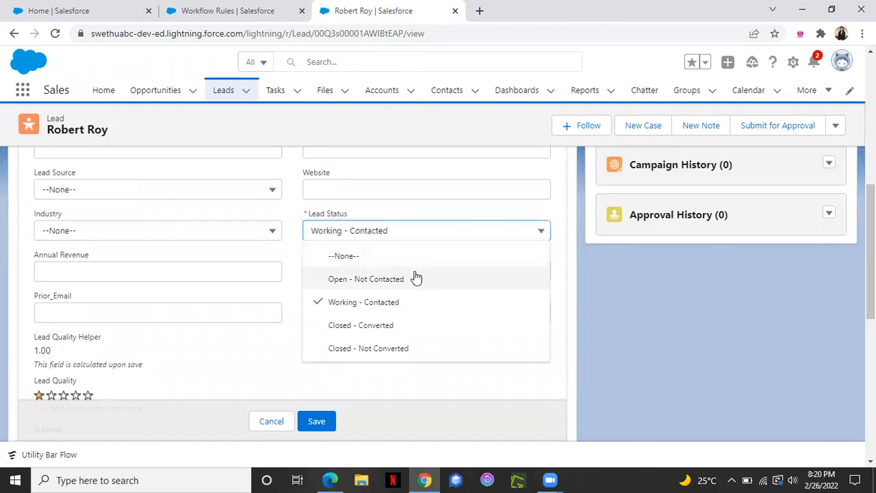
left_click(365, 278)
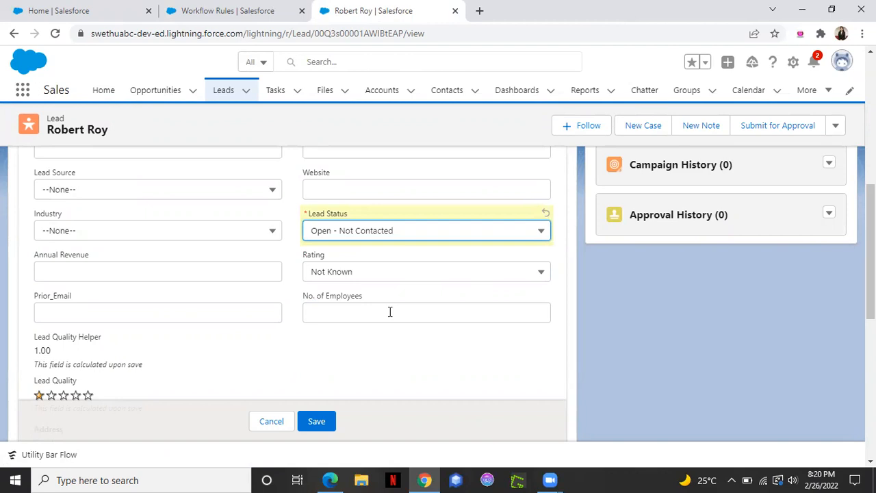
mouse_move(400, 338)
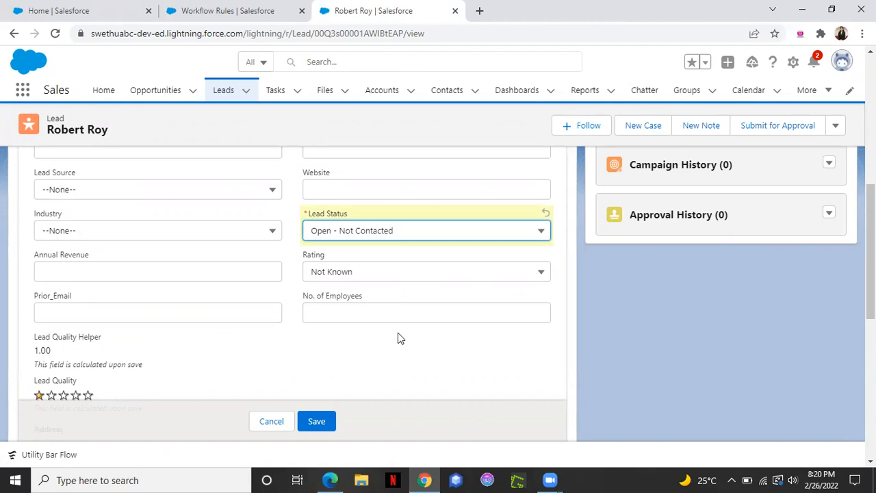
mouse_move(406, 263)
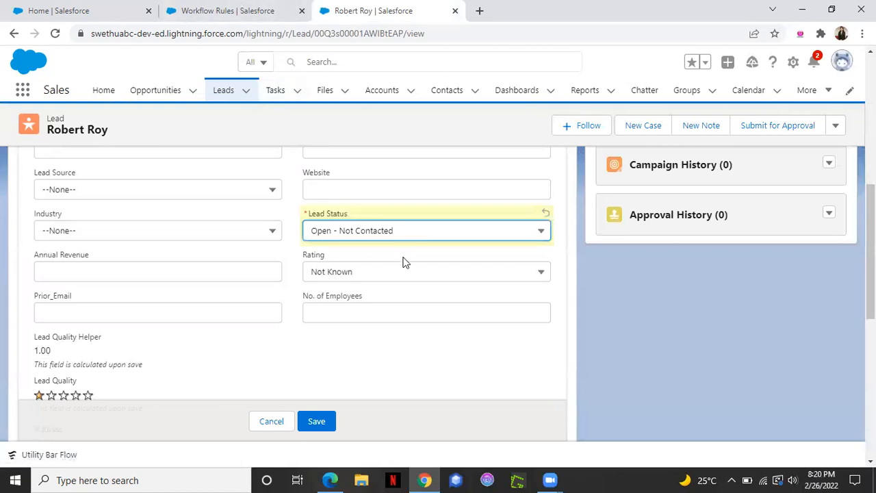
mouse_move(421, 231)
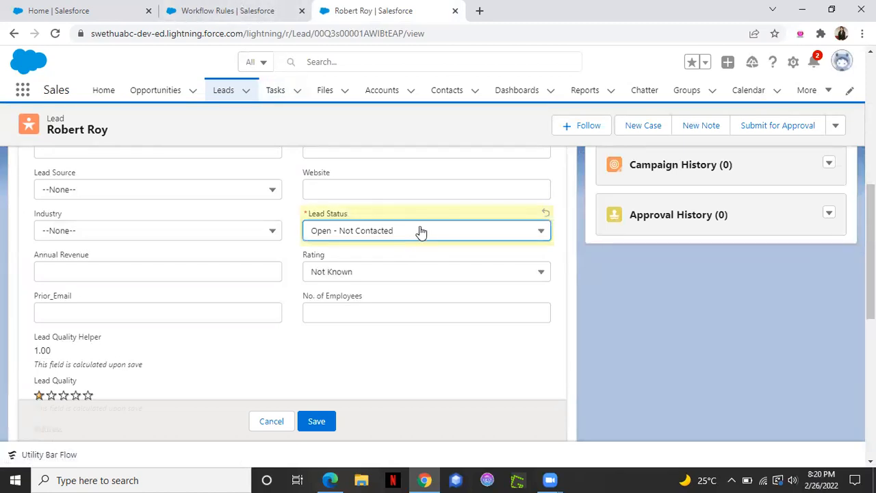
mouse_move(380, 313)
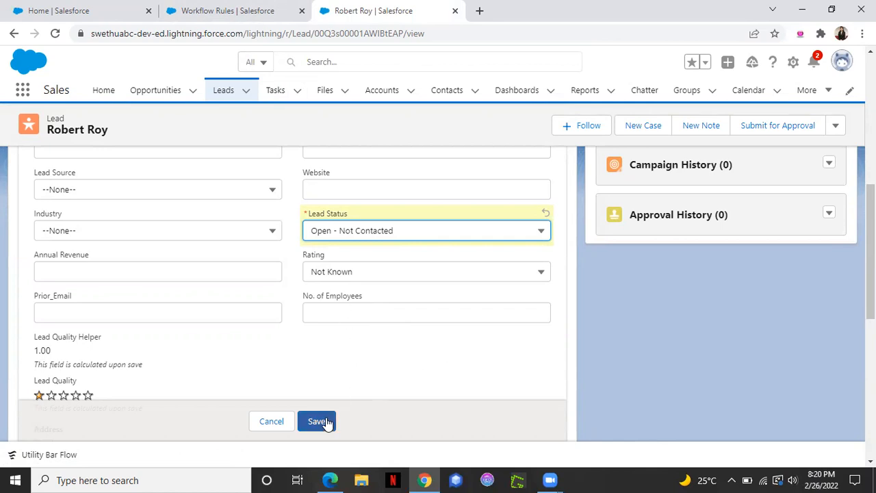
left_click(317, 421)
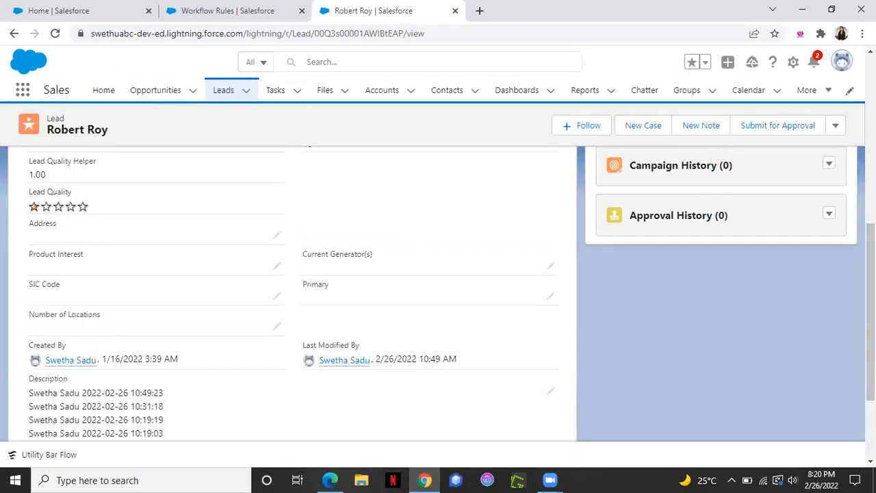
scroll("up", 3)
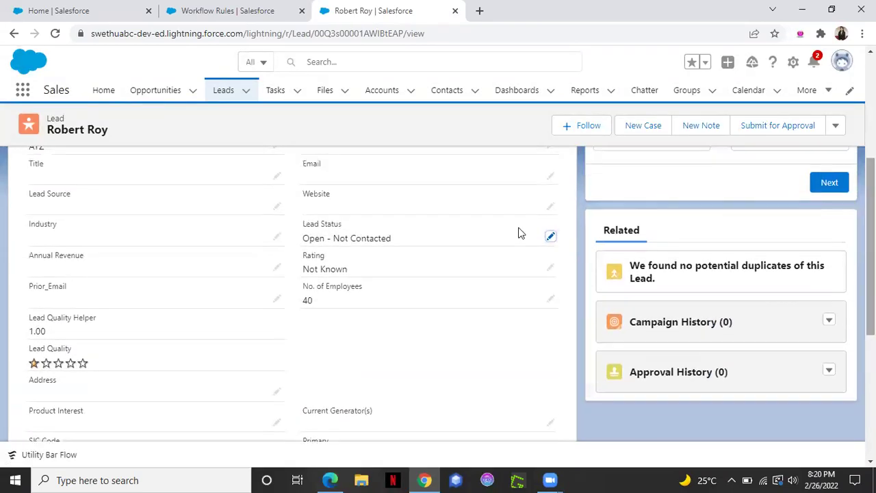
mouse_move(317, 310)
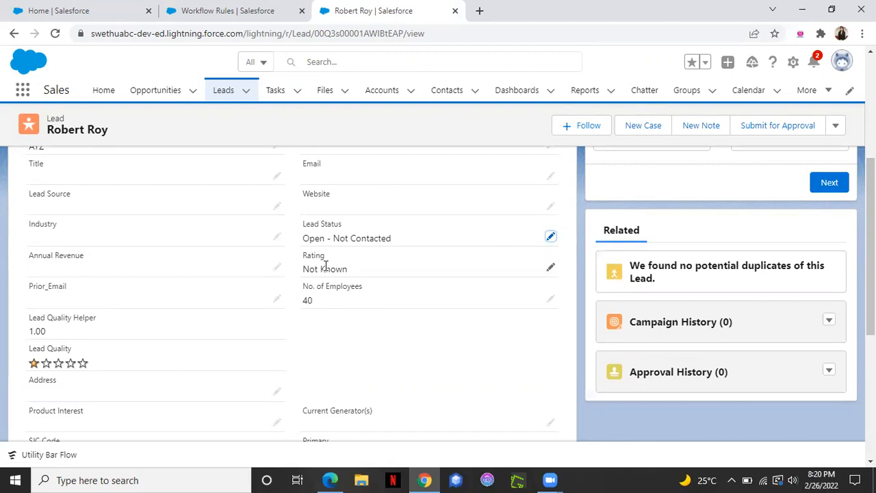
left_click(233, 10)
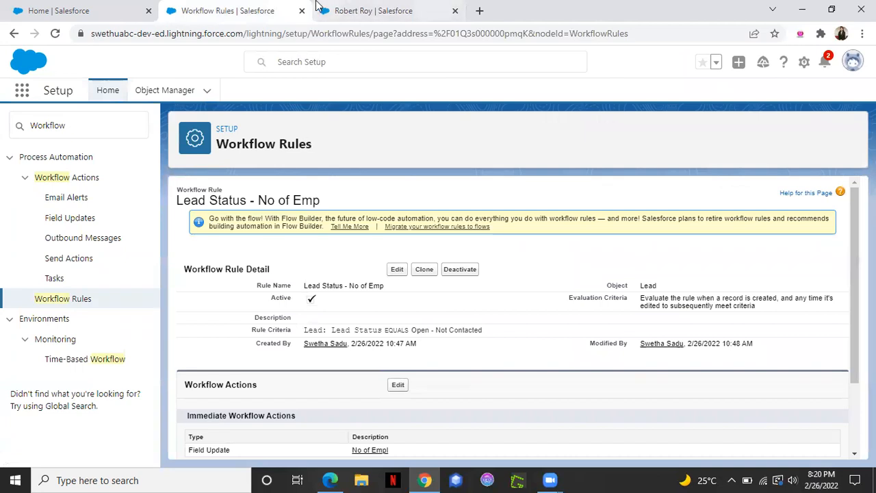
left_click(373, 10)
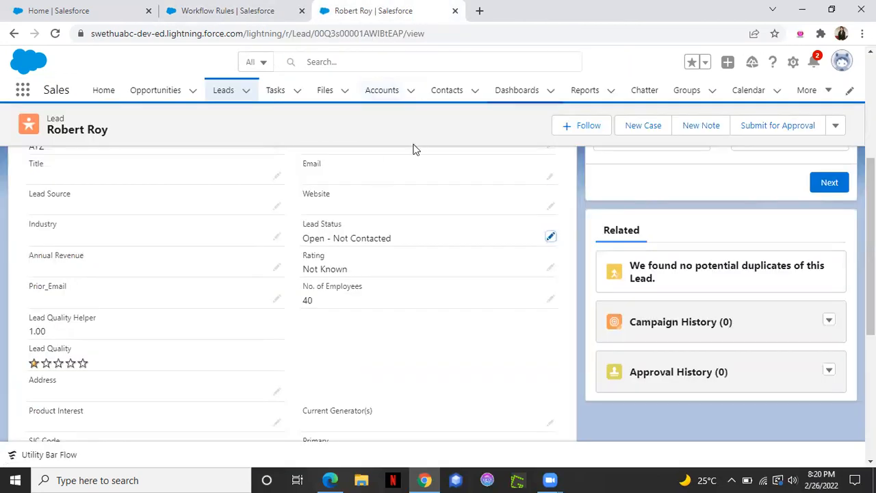